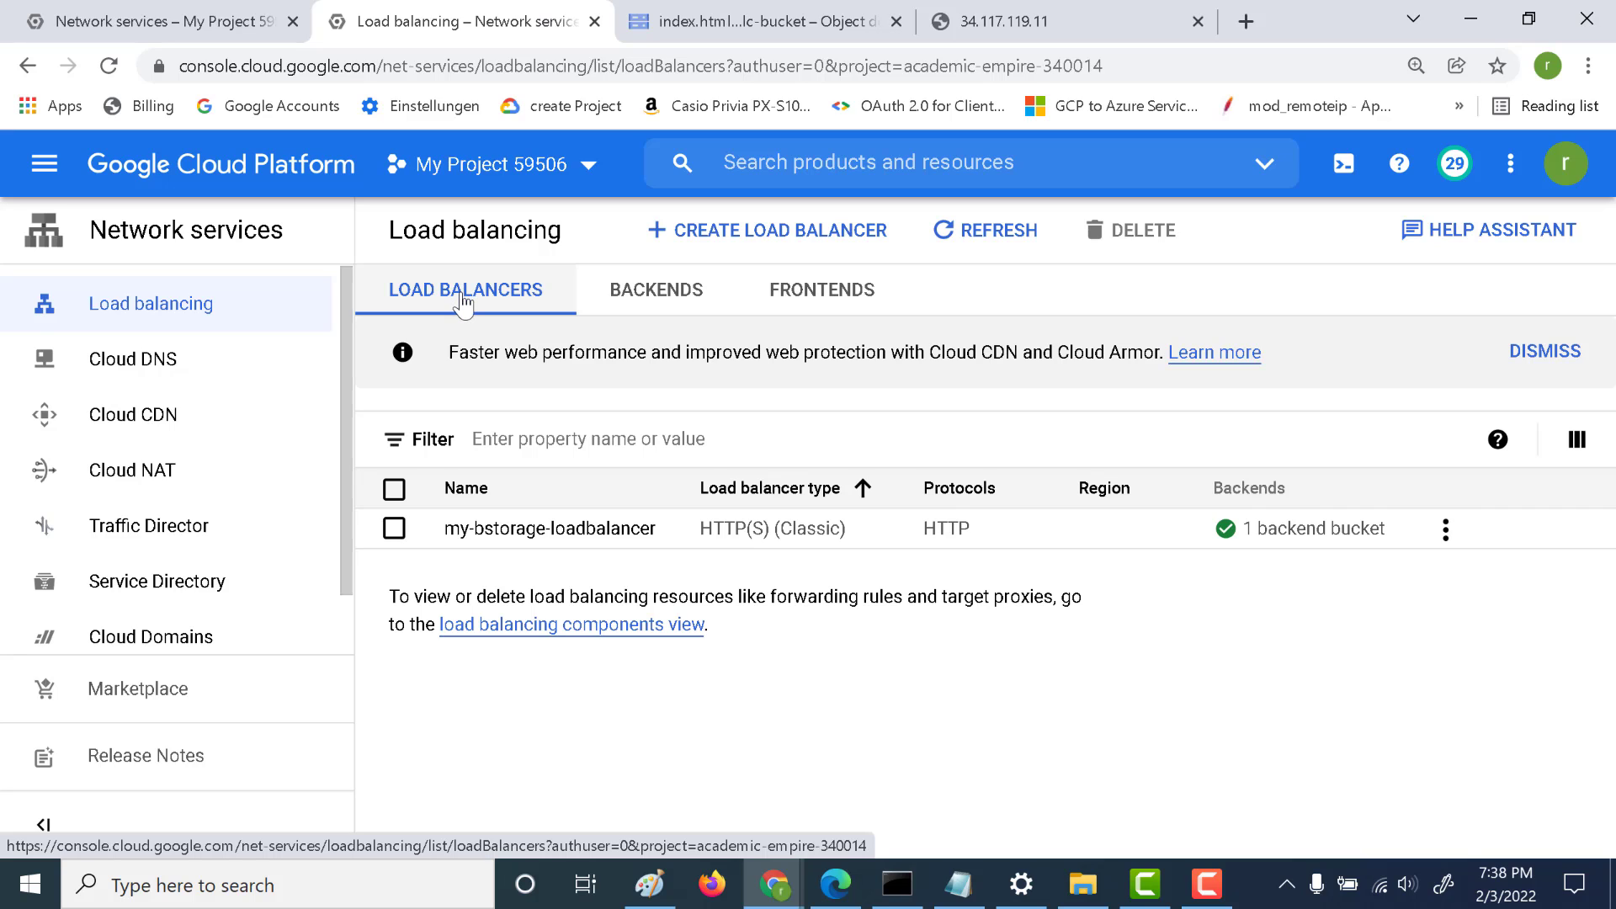
# - Show the Load balancers list and go into my-bstorage-loadbalancer's details
pyautogui.click(549, 529)
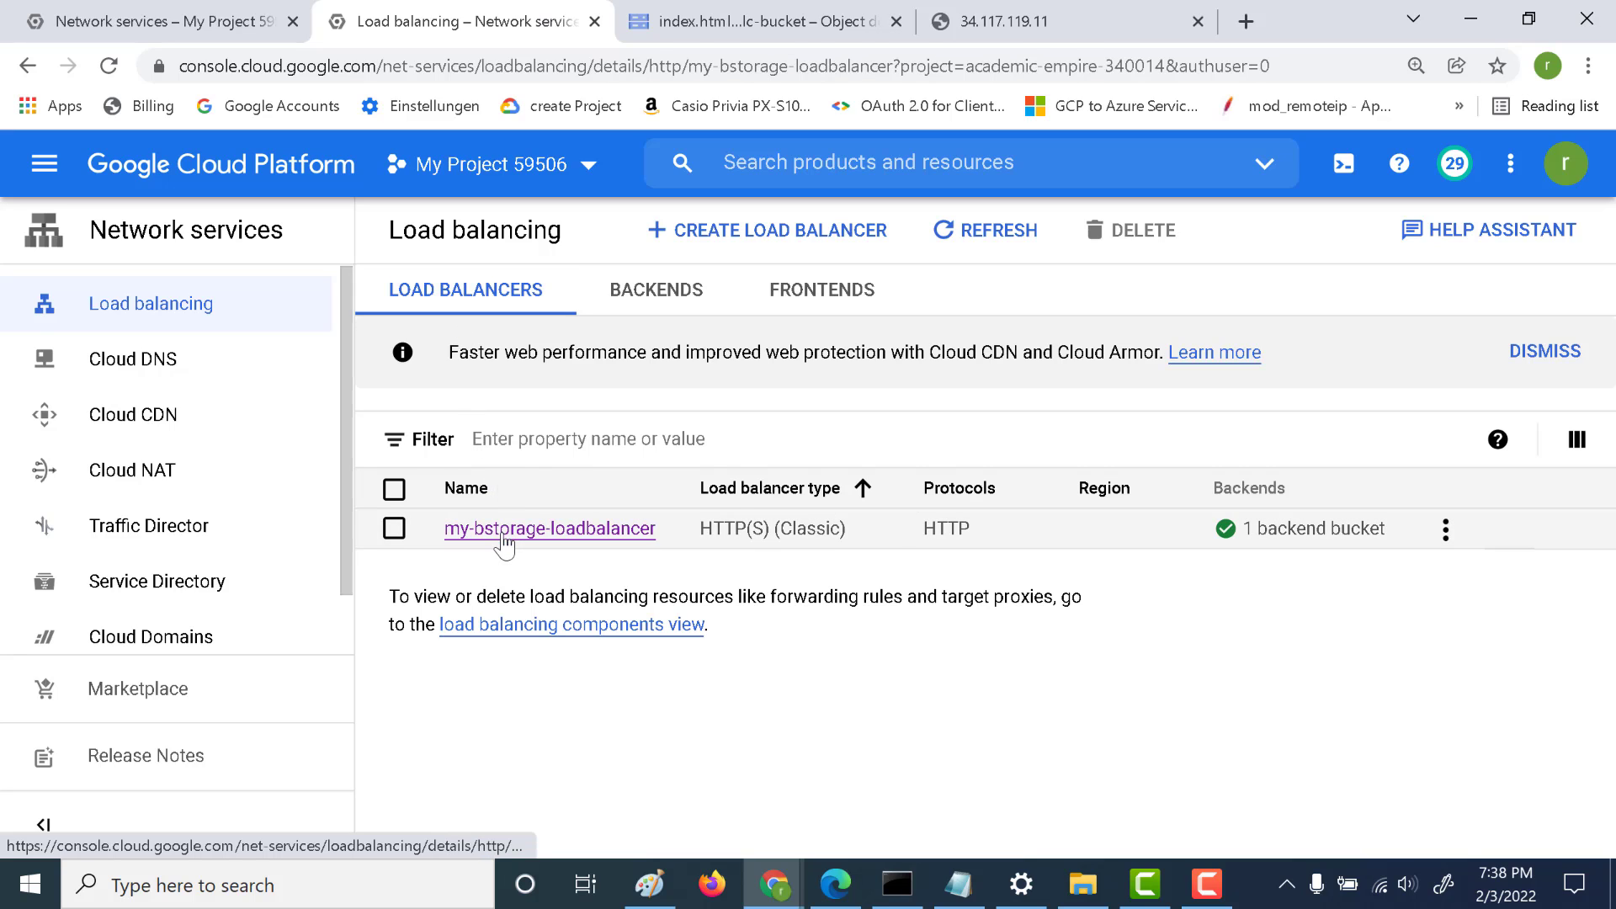
pyautogui.click(549, 529)
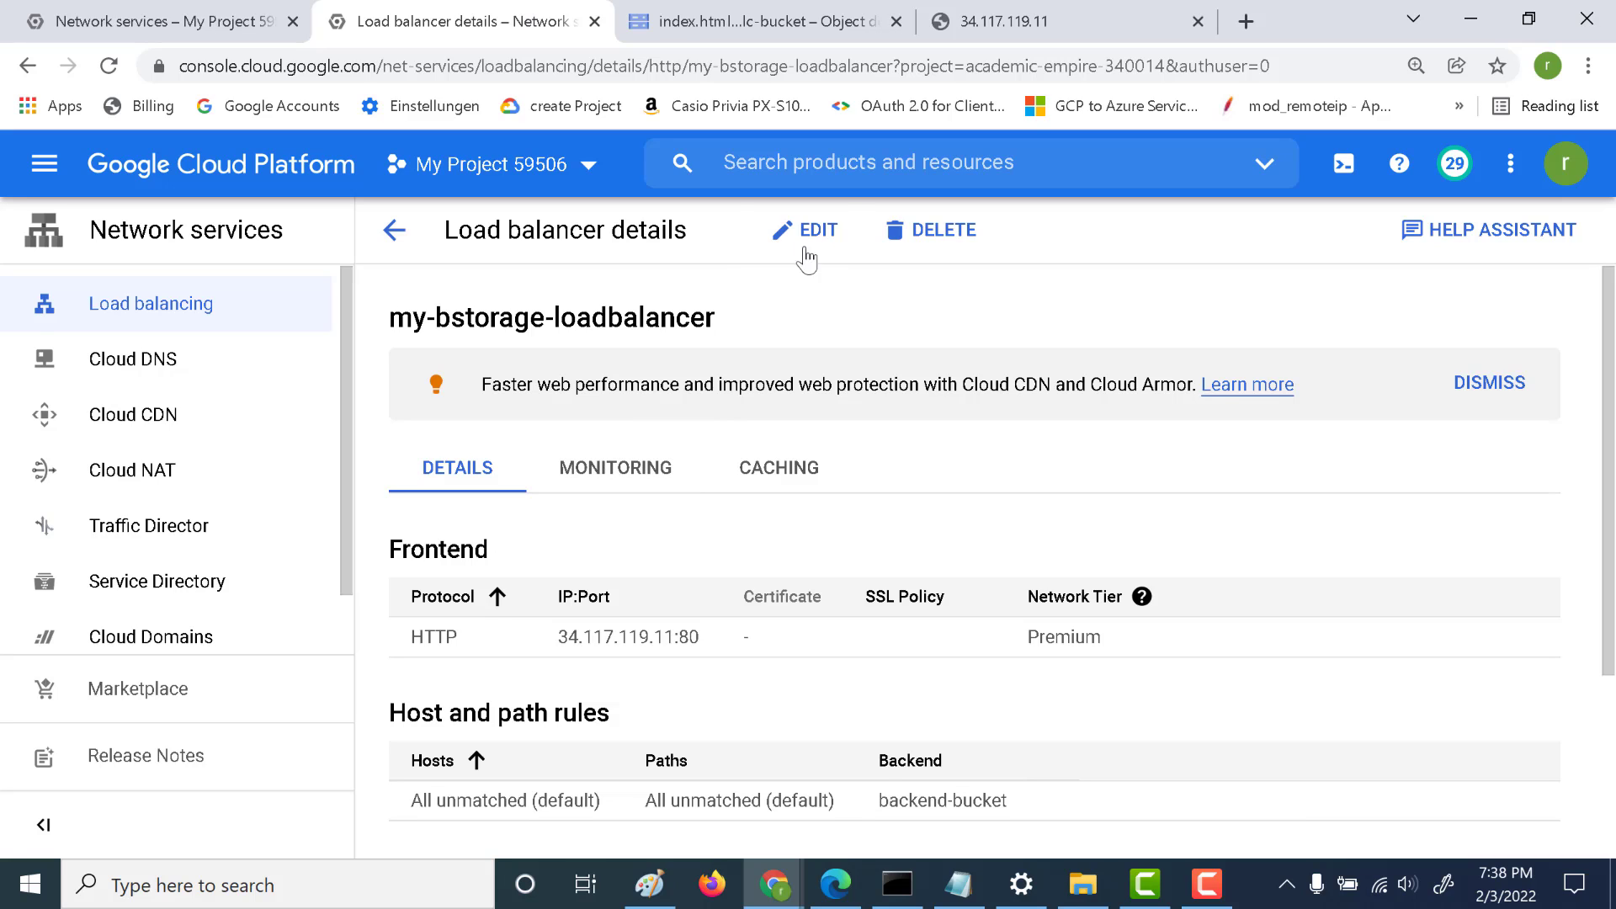
# - Start editing my-bstorage-loadbalancer and bring its Host and path rules into view
pyautogui.click(818, 229)
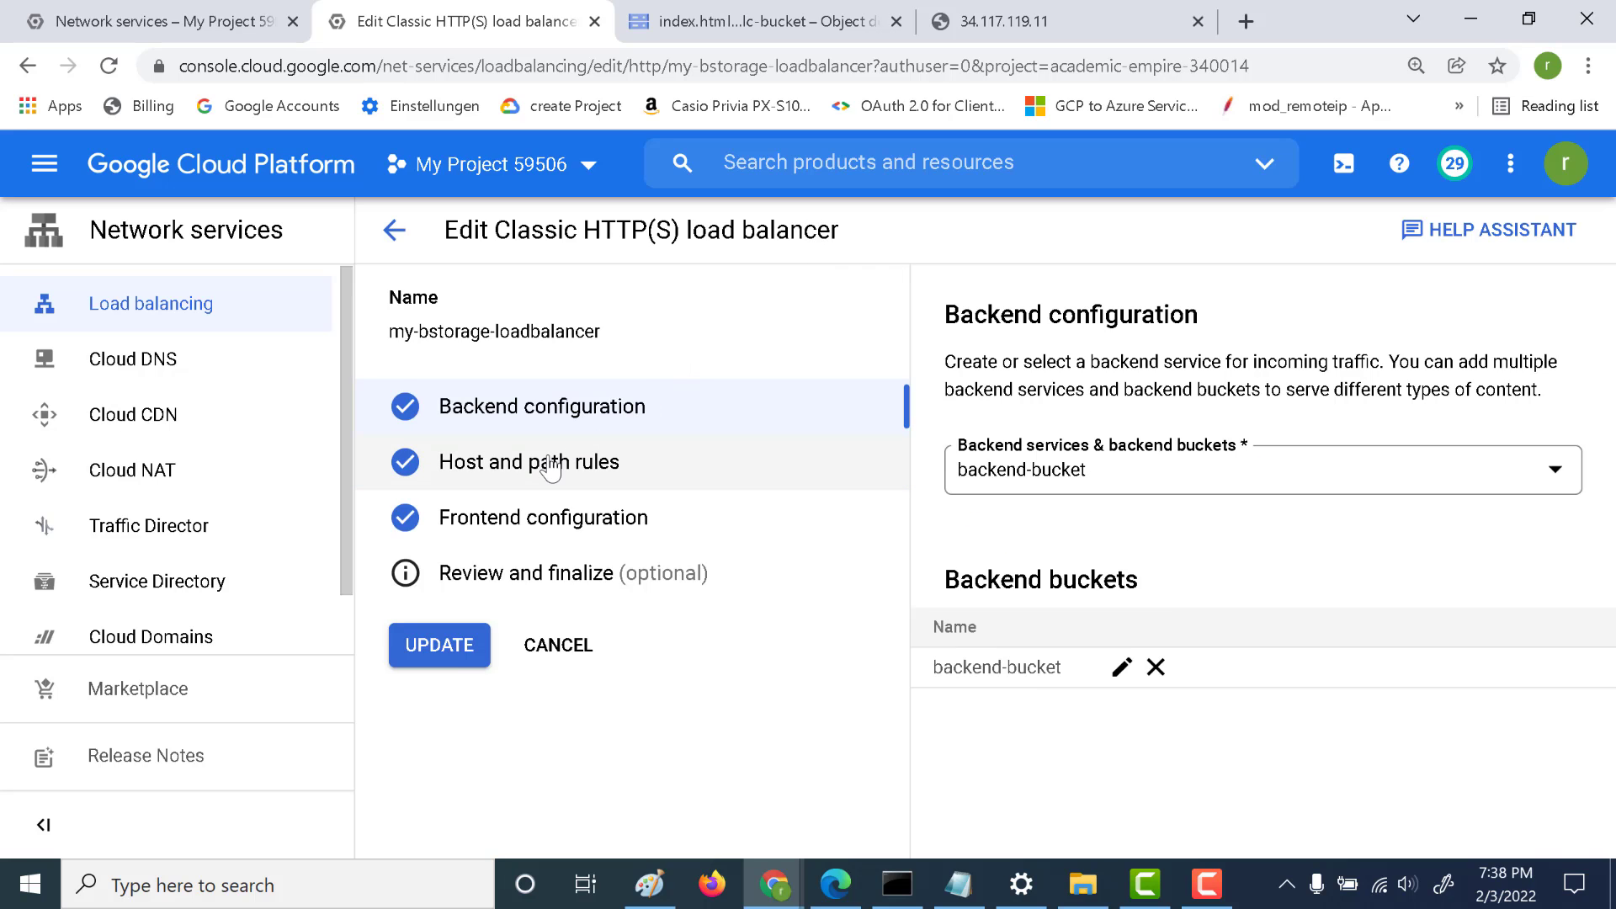
pyautogui.click(529, 462)
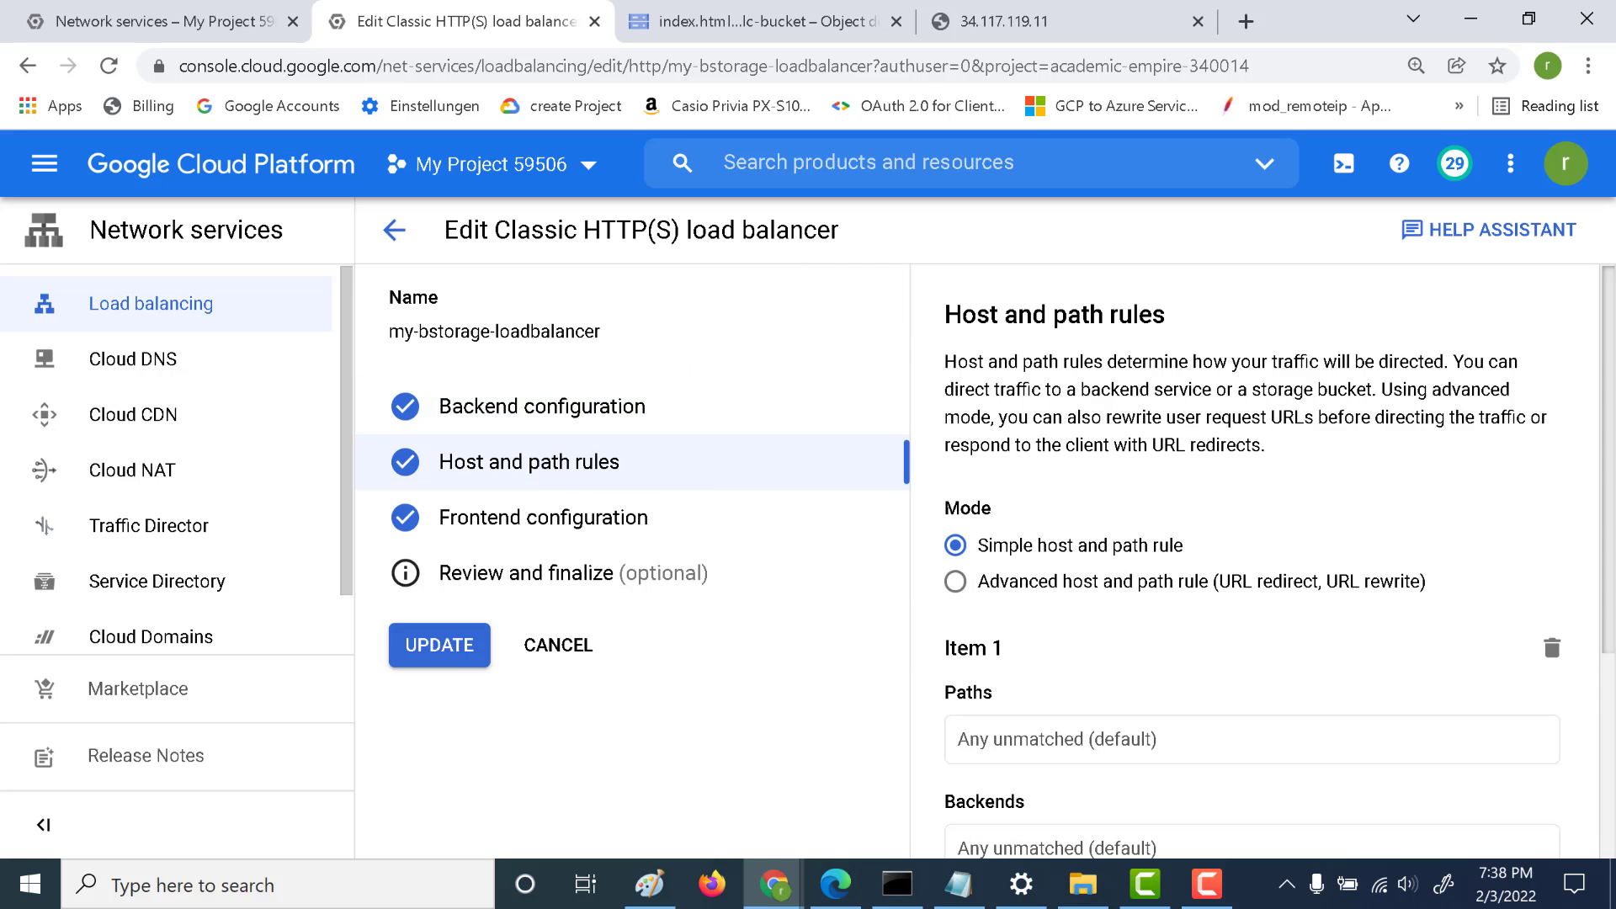
pyautogui.scroll(-3)
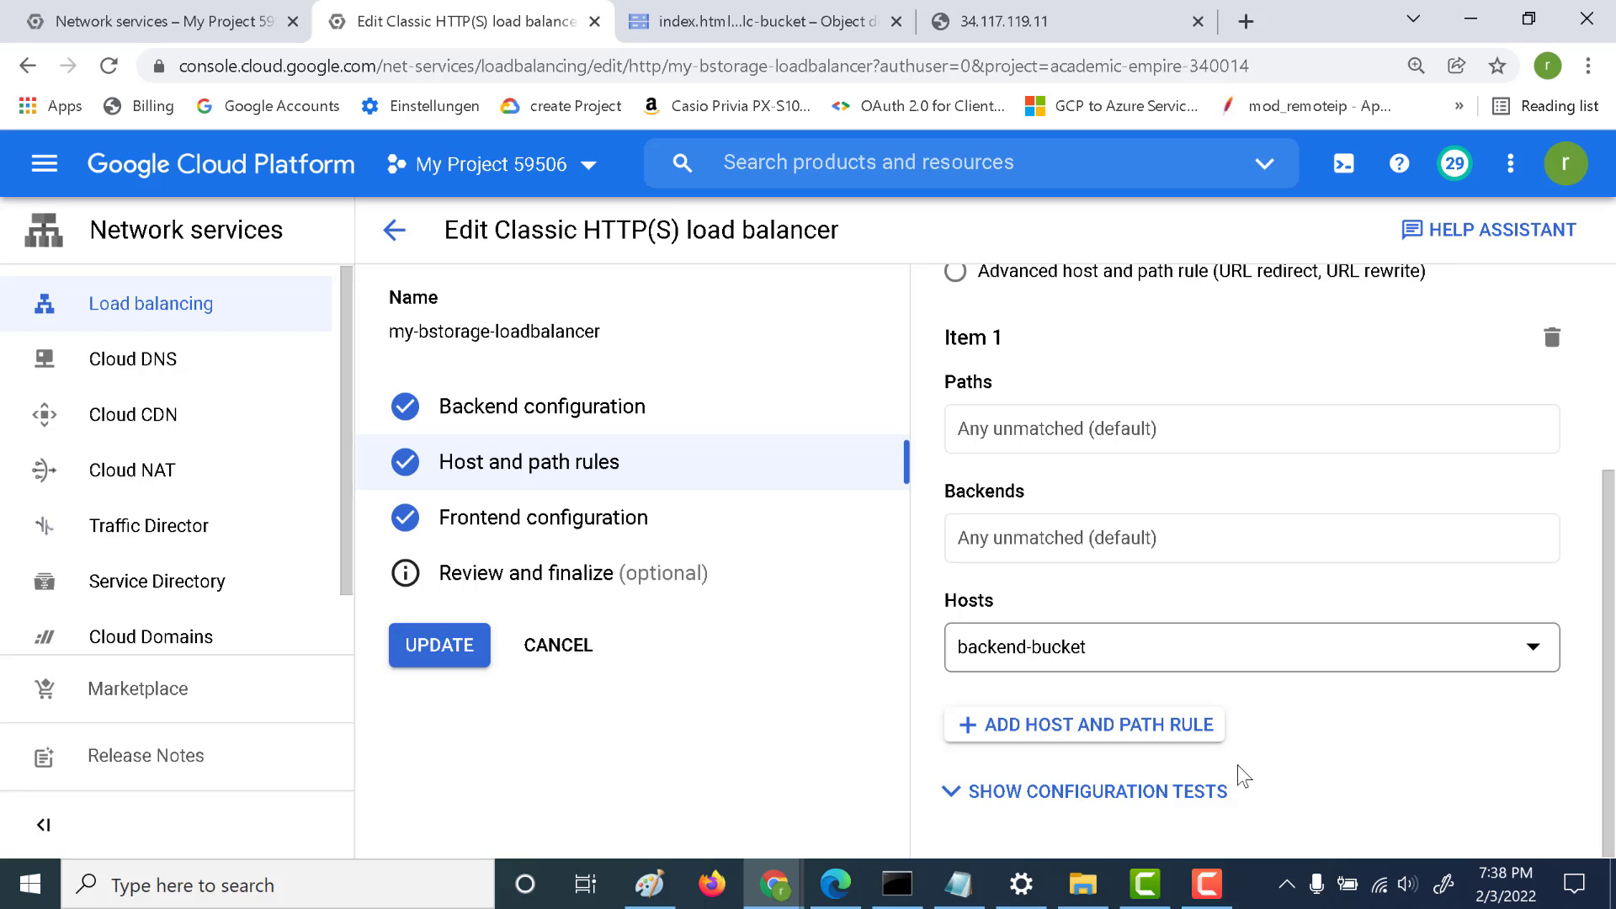
# - Add a rule with host verylazycoders.in, path /*, routed to backend-bucket
pyautogui.click(1084, 724)
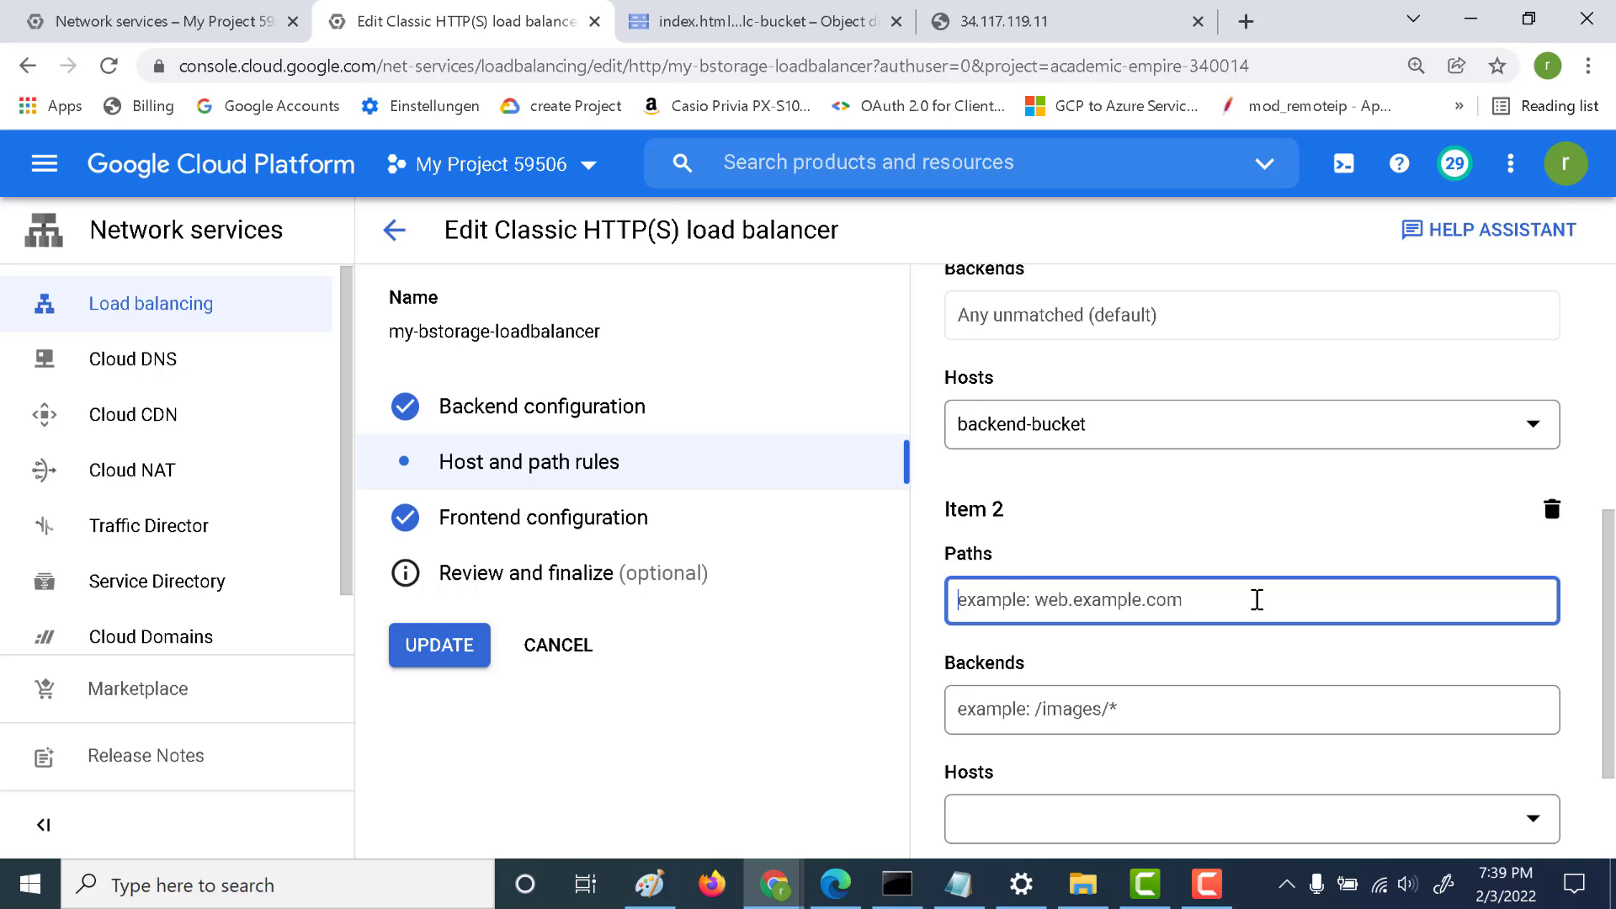
pyautogui.write('very')
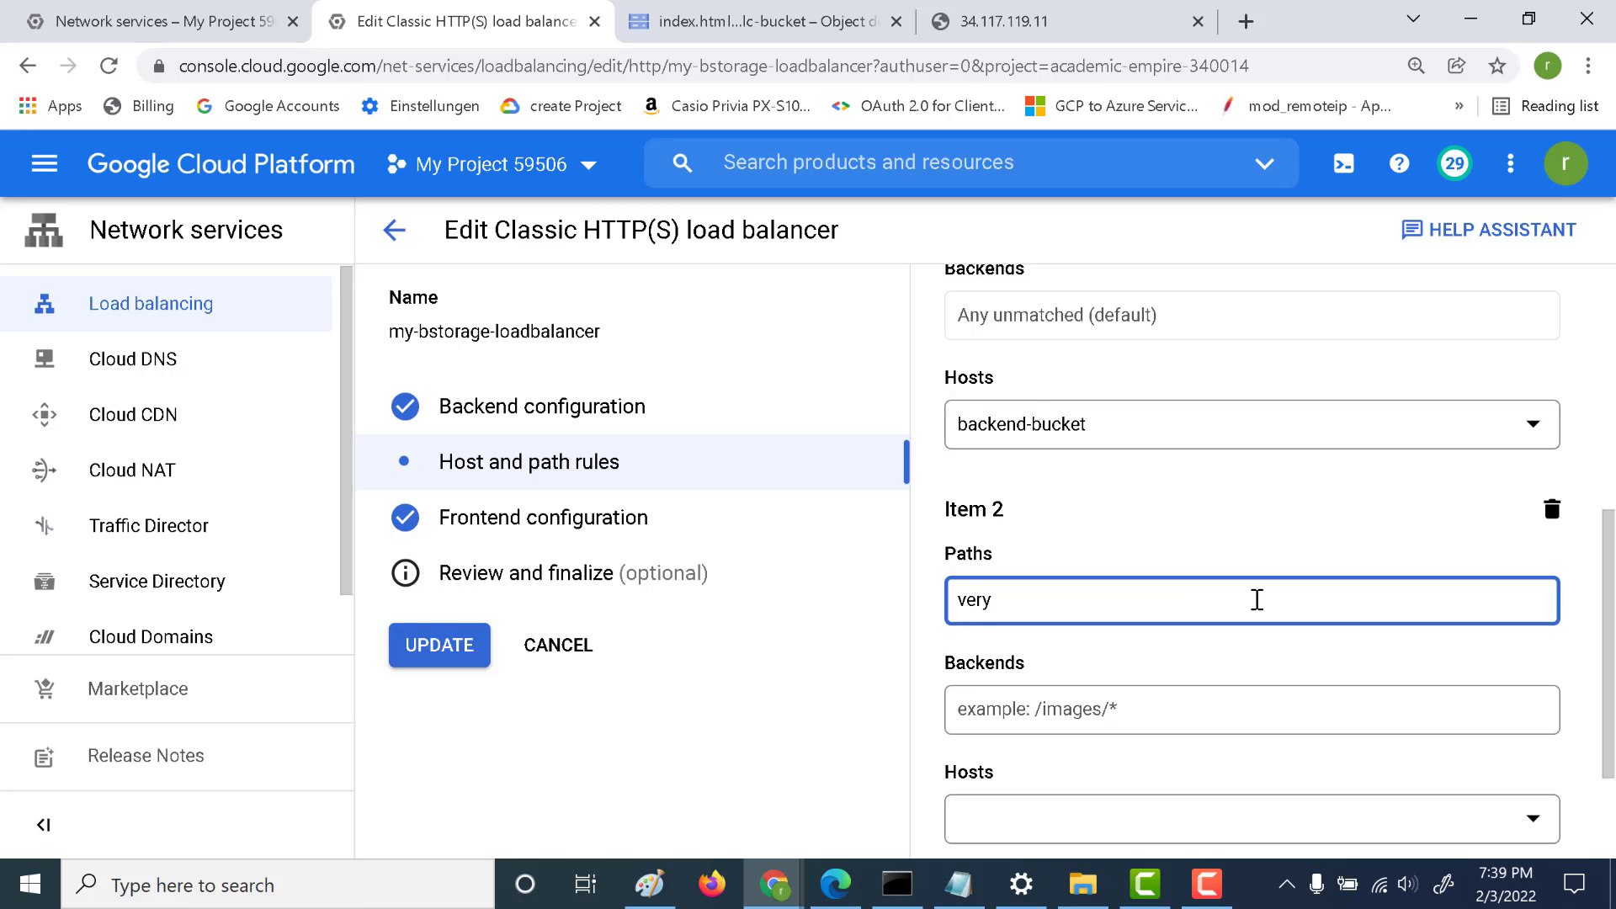
pyautogui.write('lazycoders.')
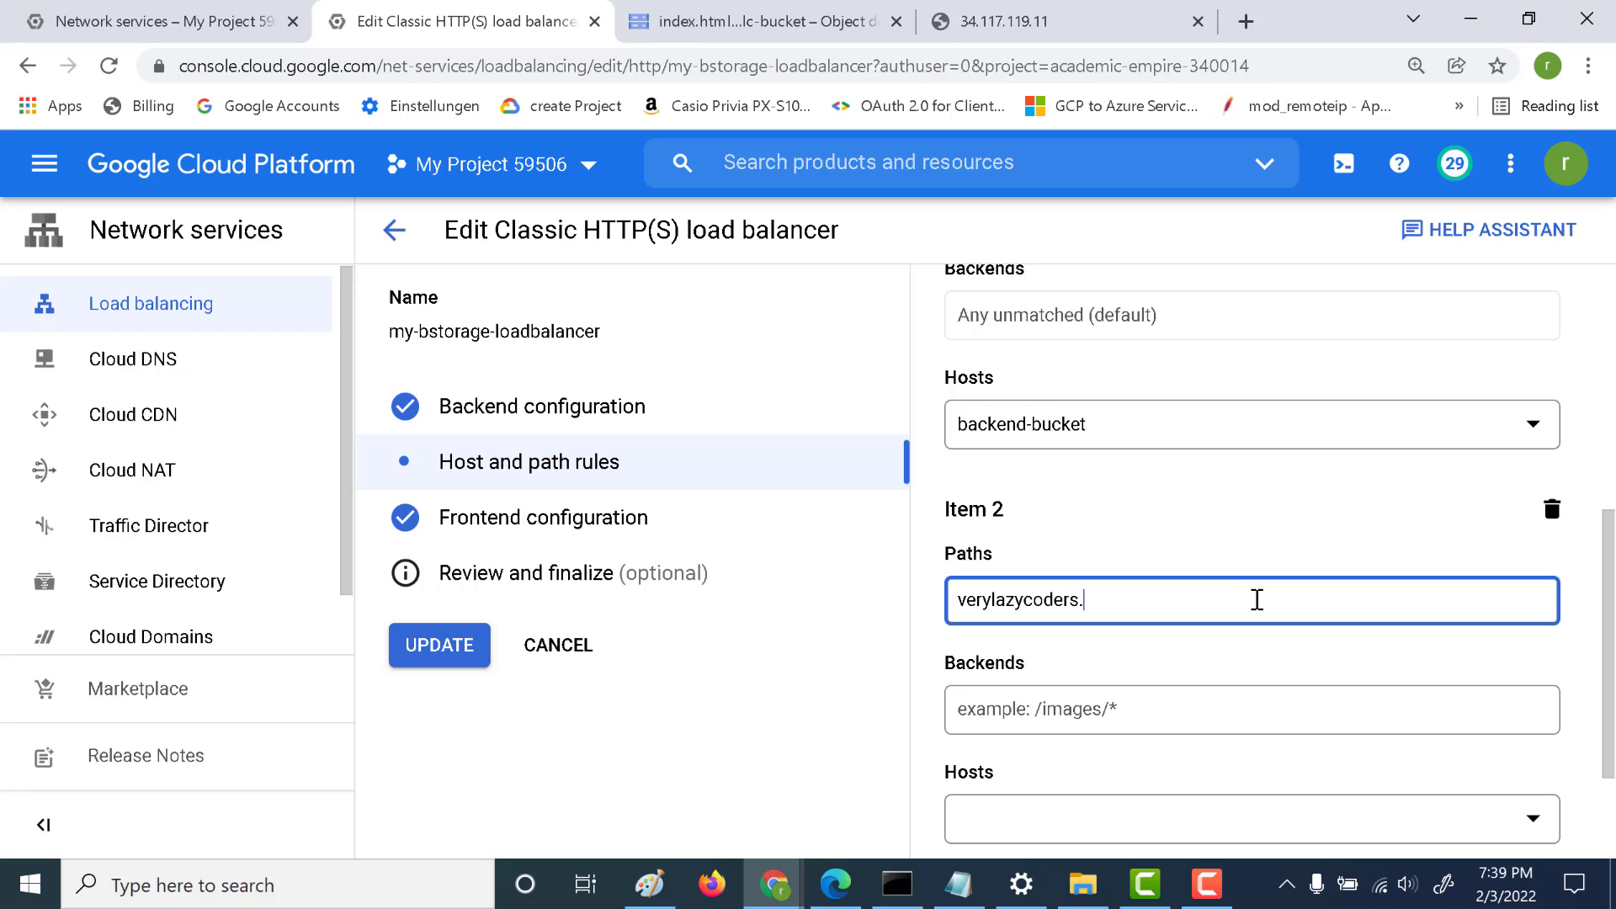
pyautogui.write('in')
pyautogui.click(1251, 709)
pyautogui.write('/')
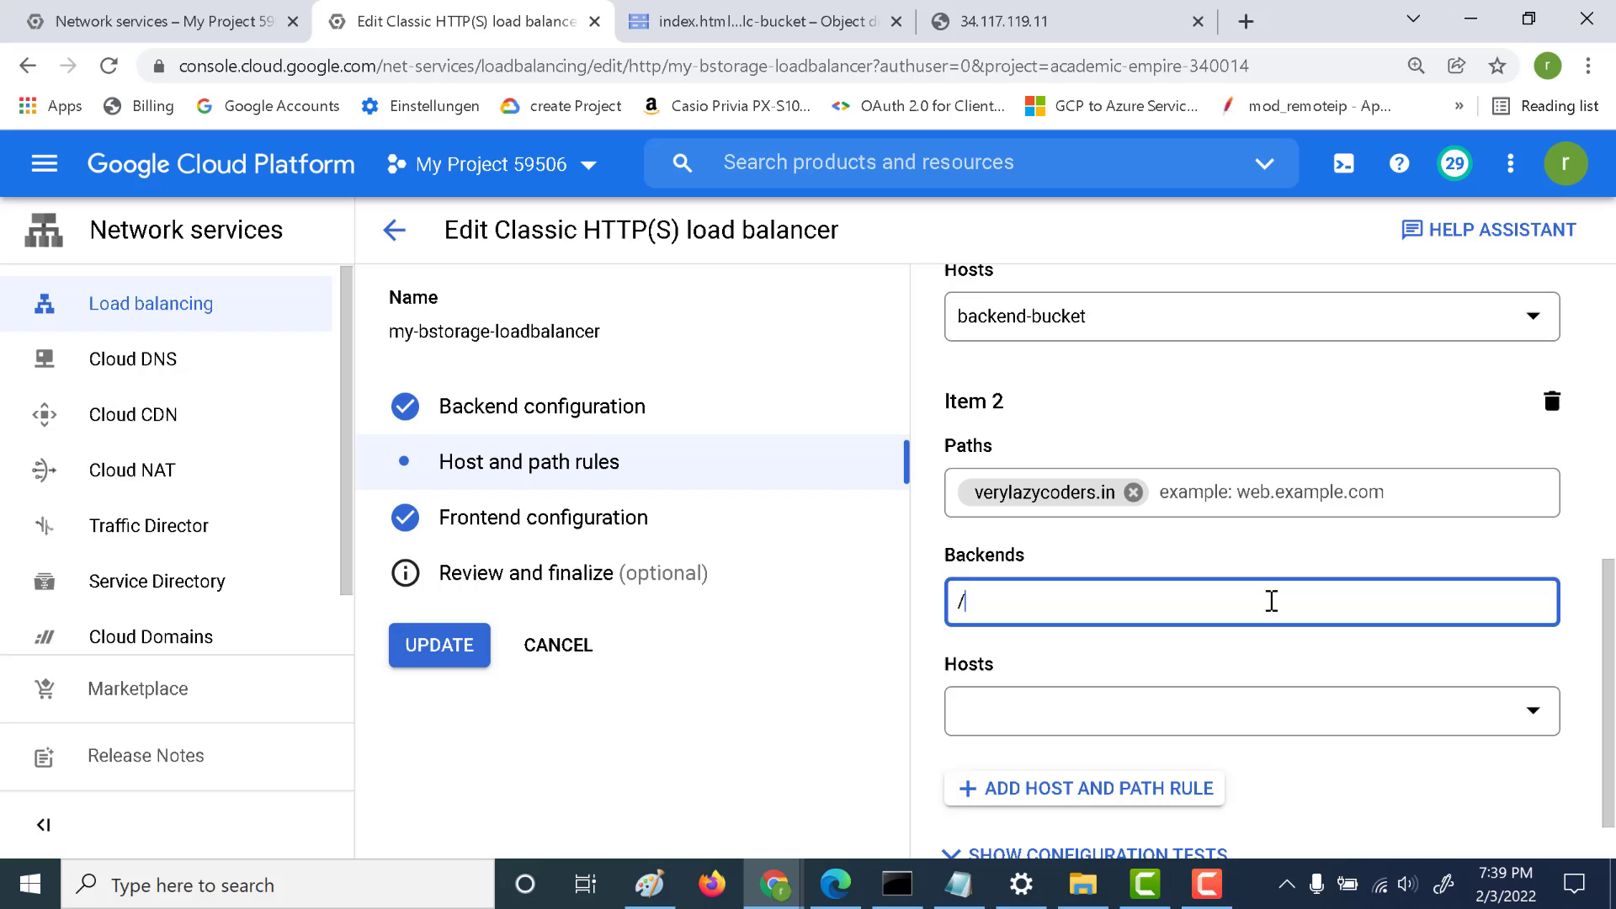
pyautogui.write('*')
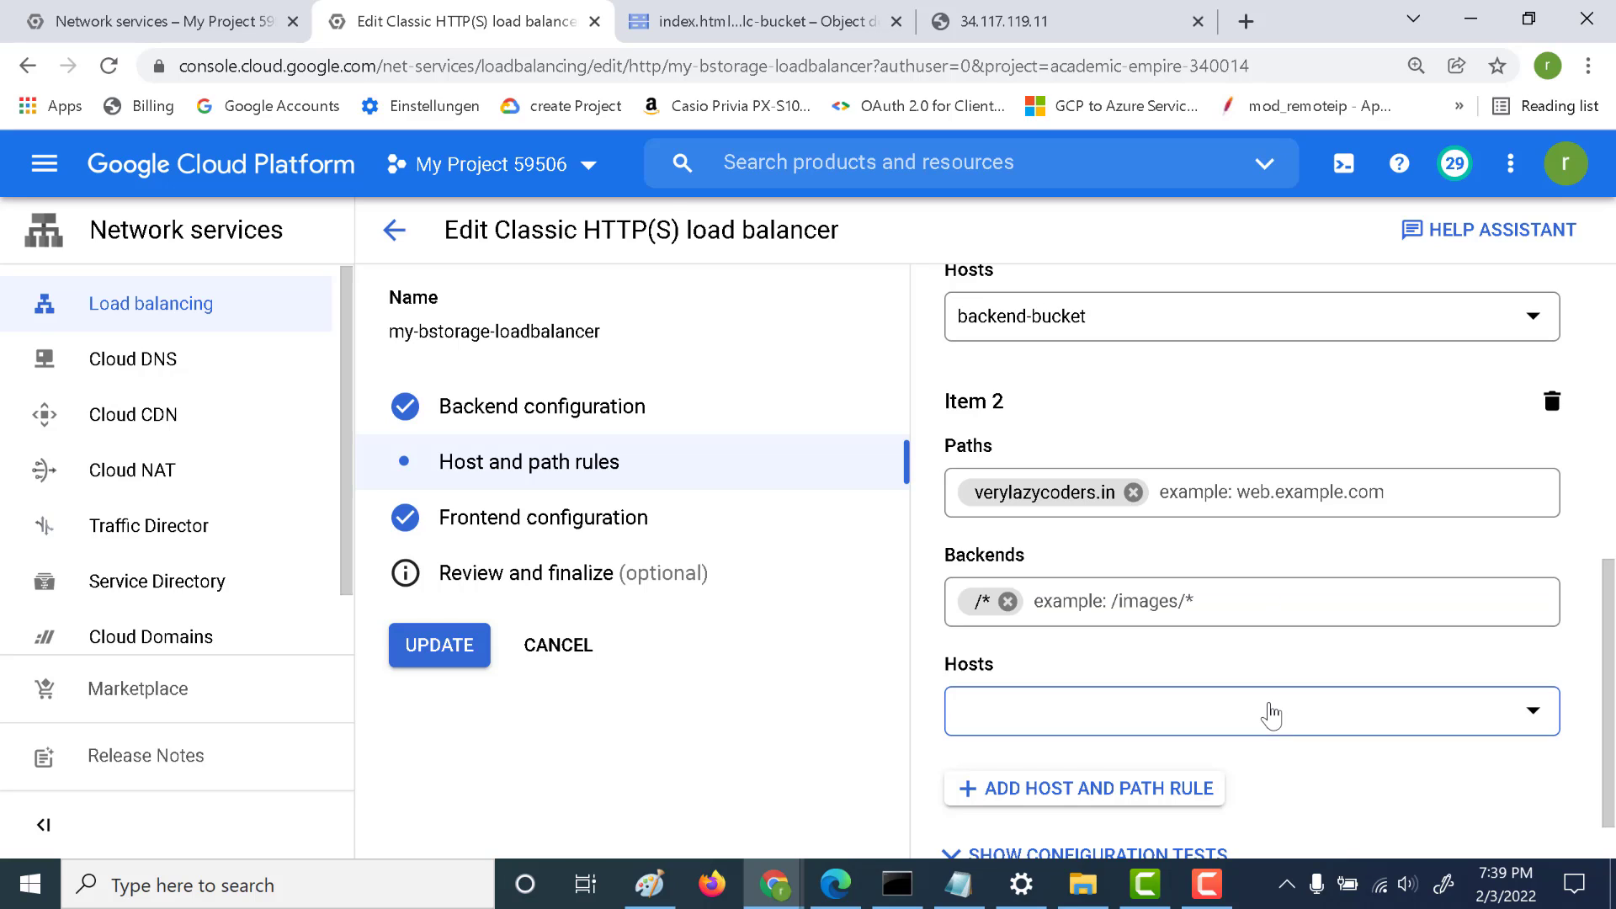
pyautogui.click(1271, 712)
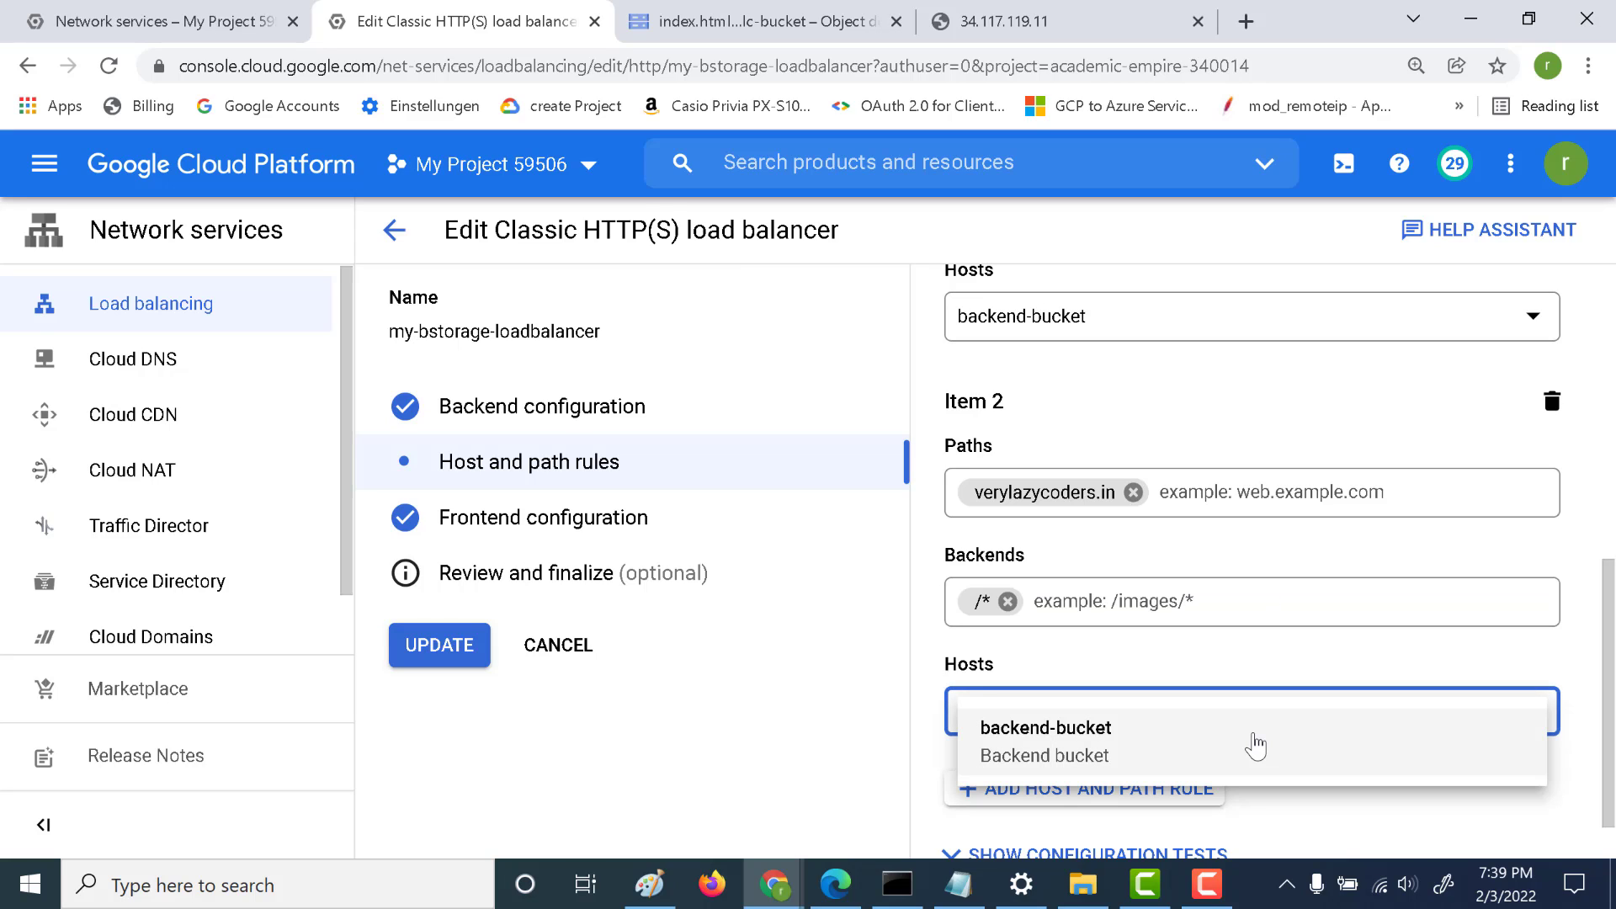
pyautogui.click(1047, 741)
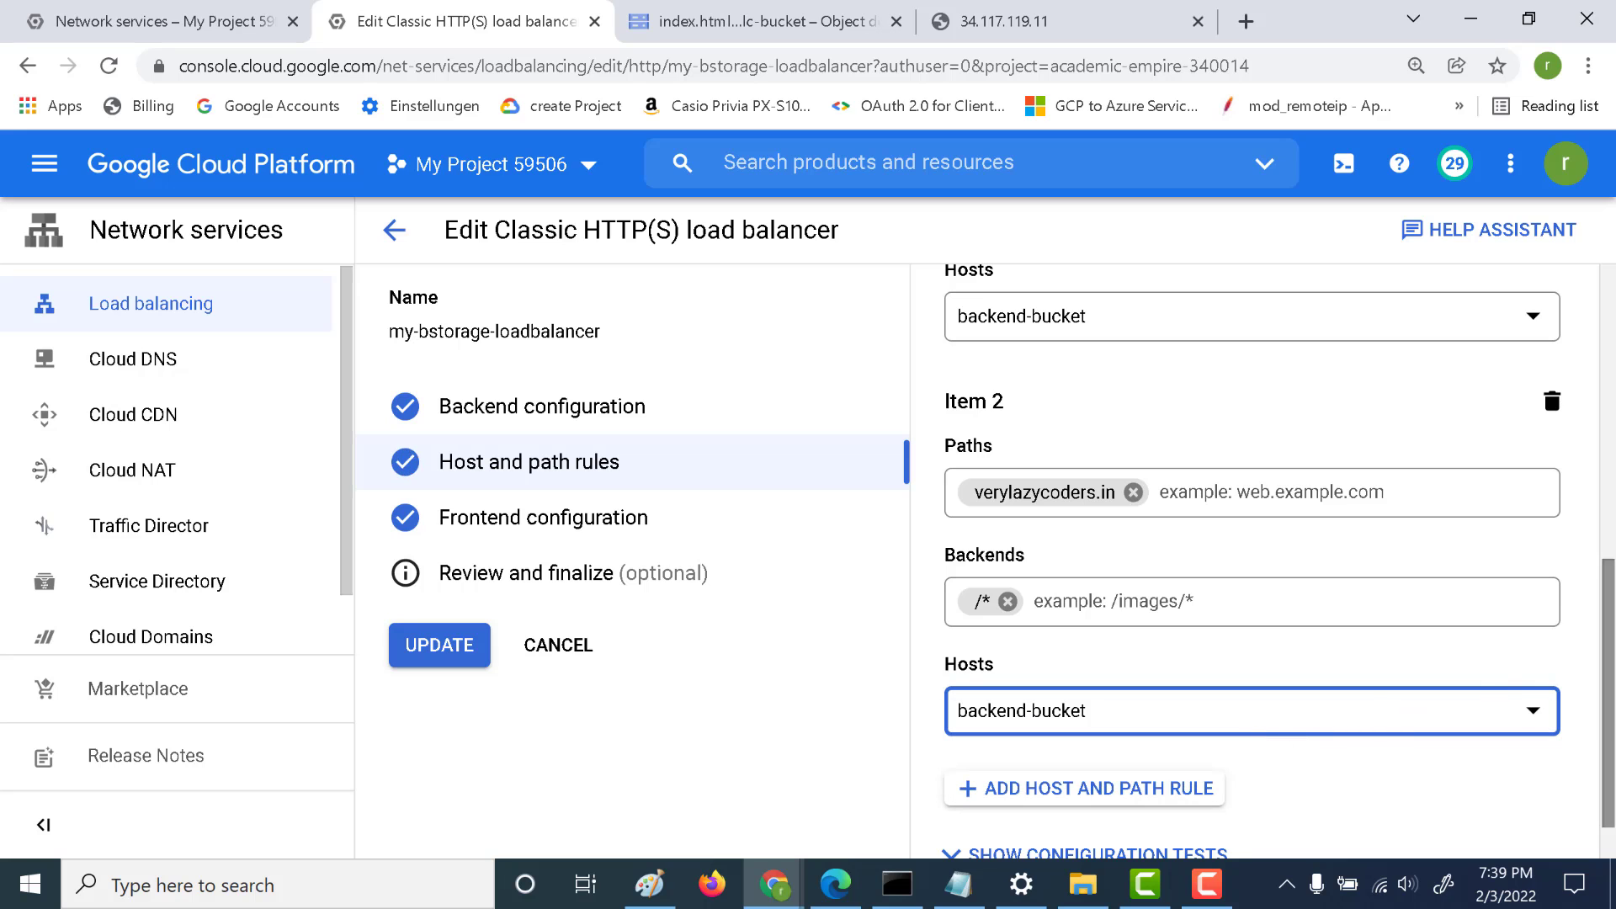
pyautogui.scroll(3)
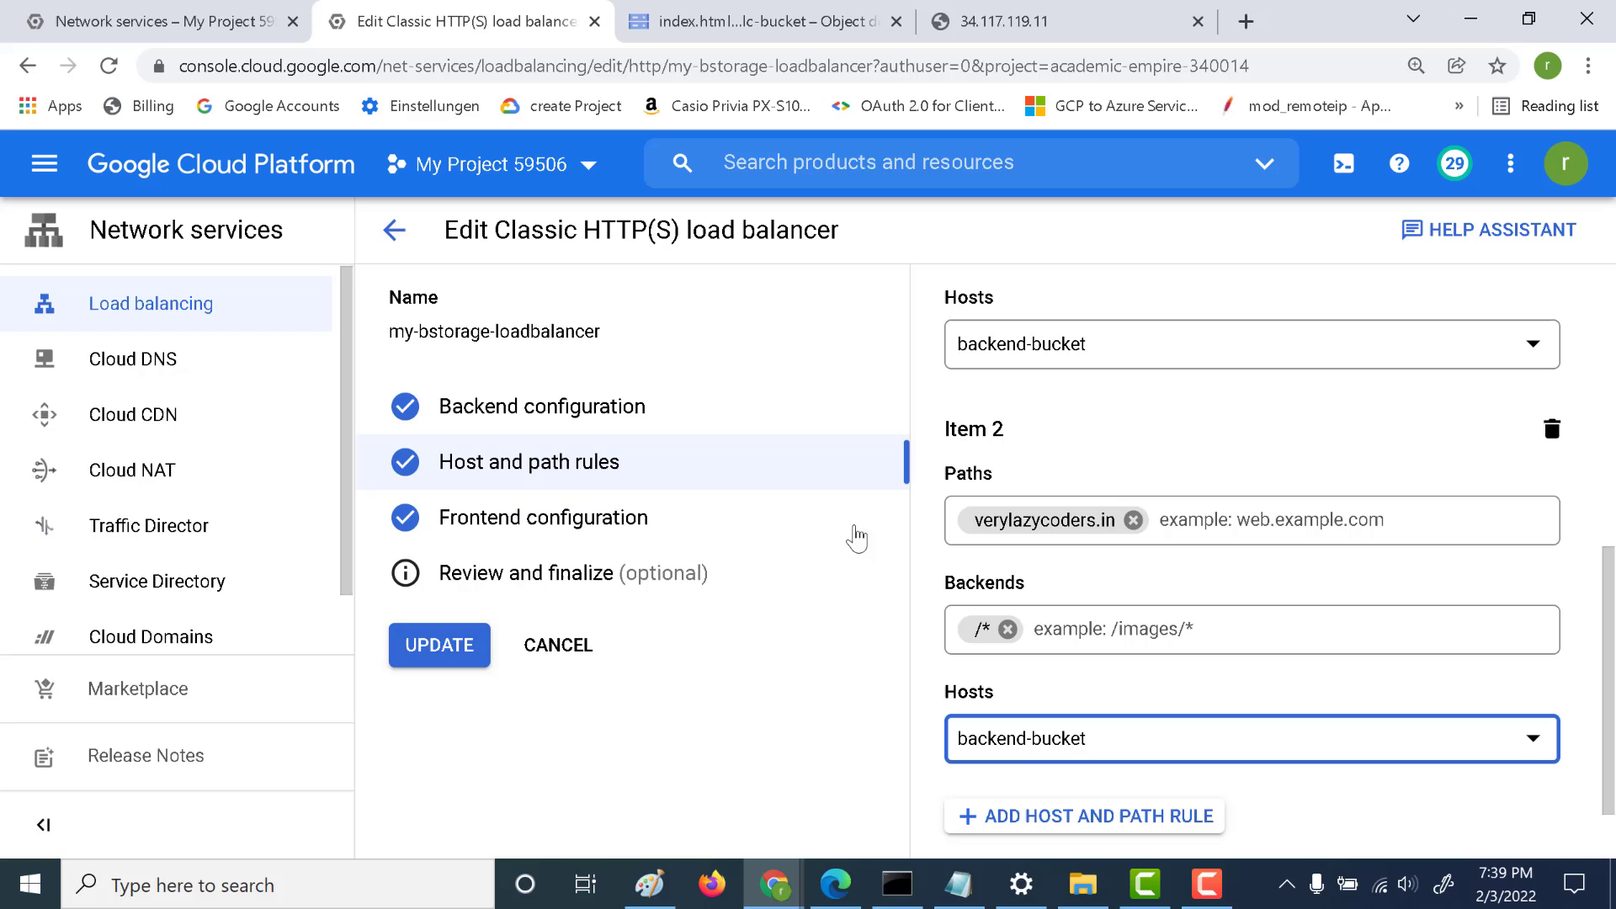
# - Update the load balancer, copy its frontend IP 34.117.119.11, and switch to GoDaddy
pyautogui.click(438, 644)
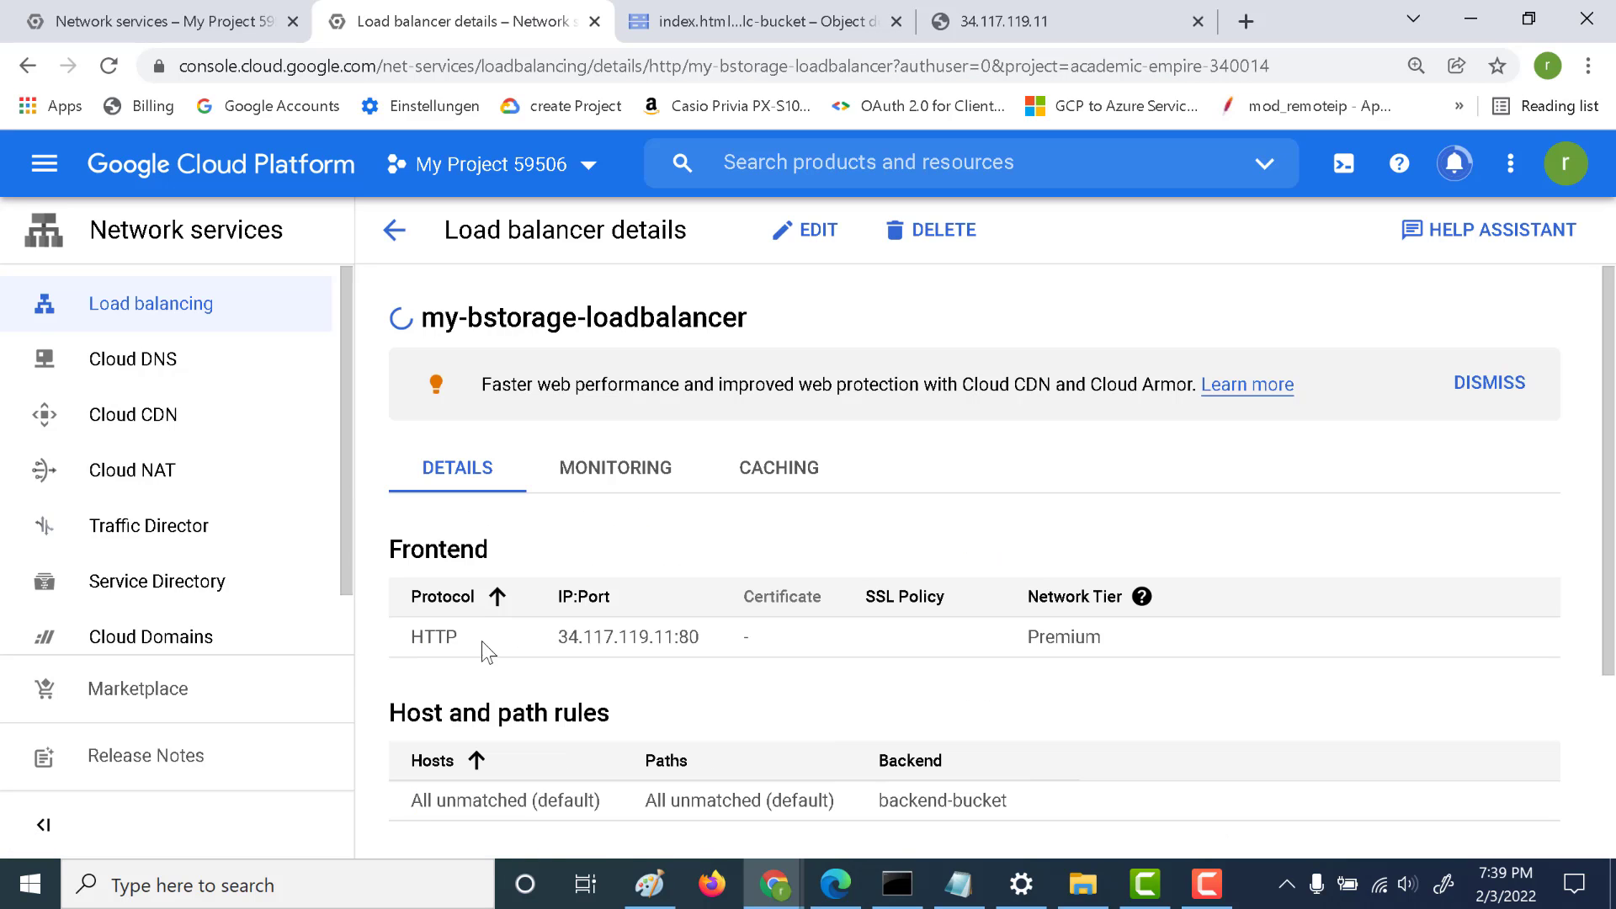
pyautogui.doubleClick(623, 636)
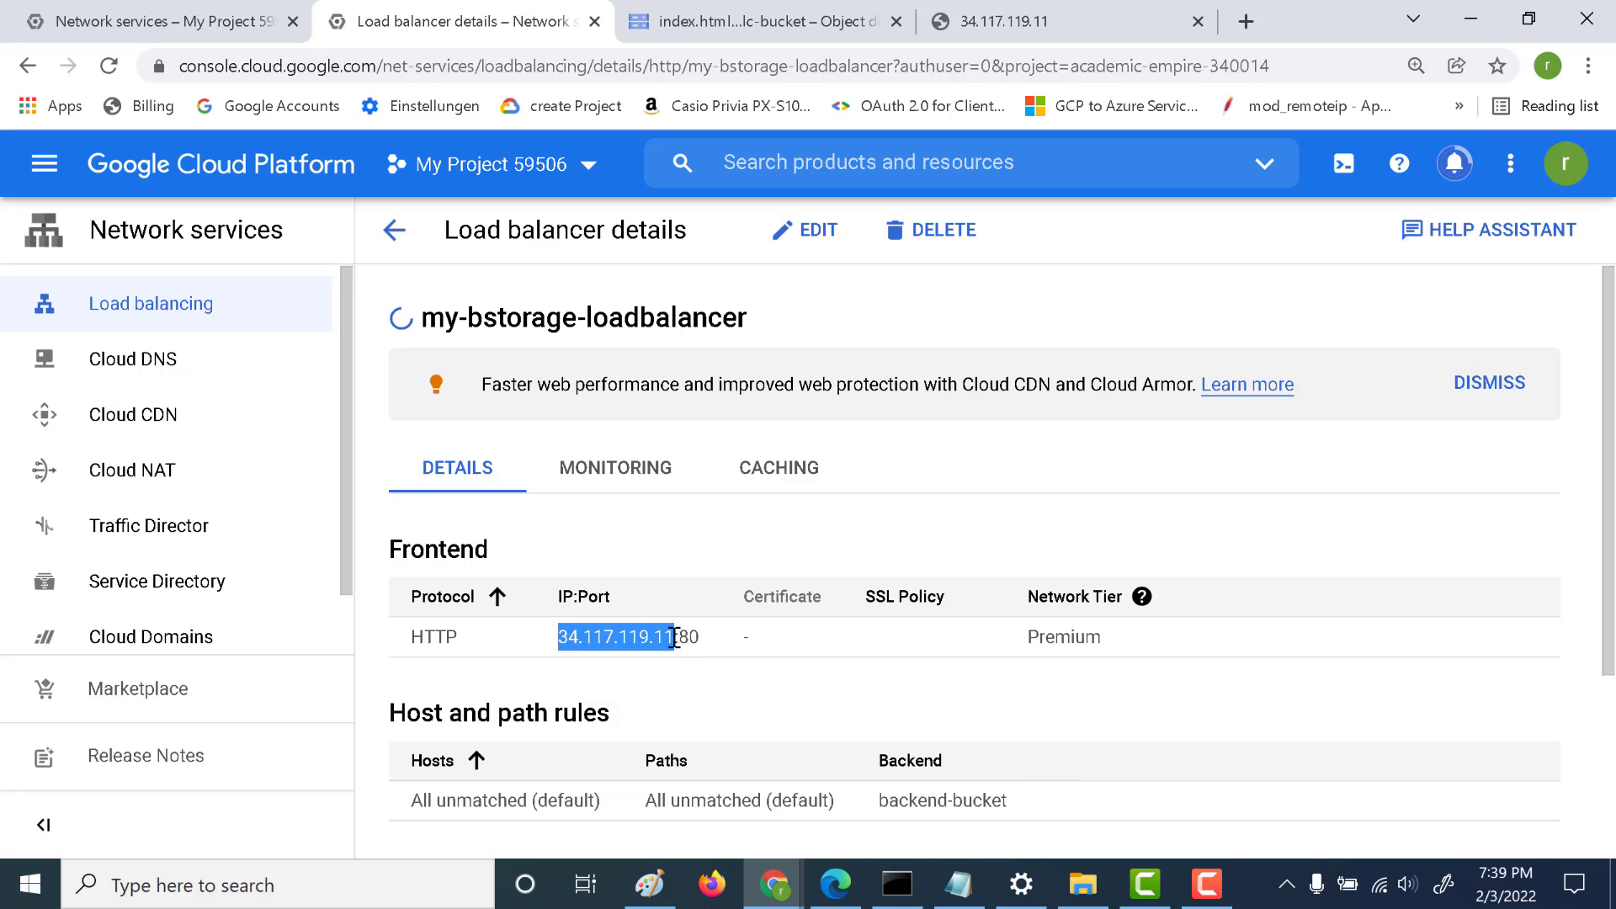
pyautogui.click(673, 636)
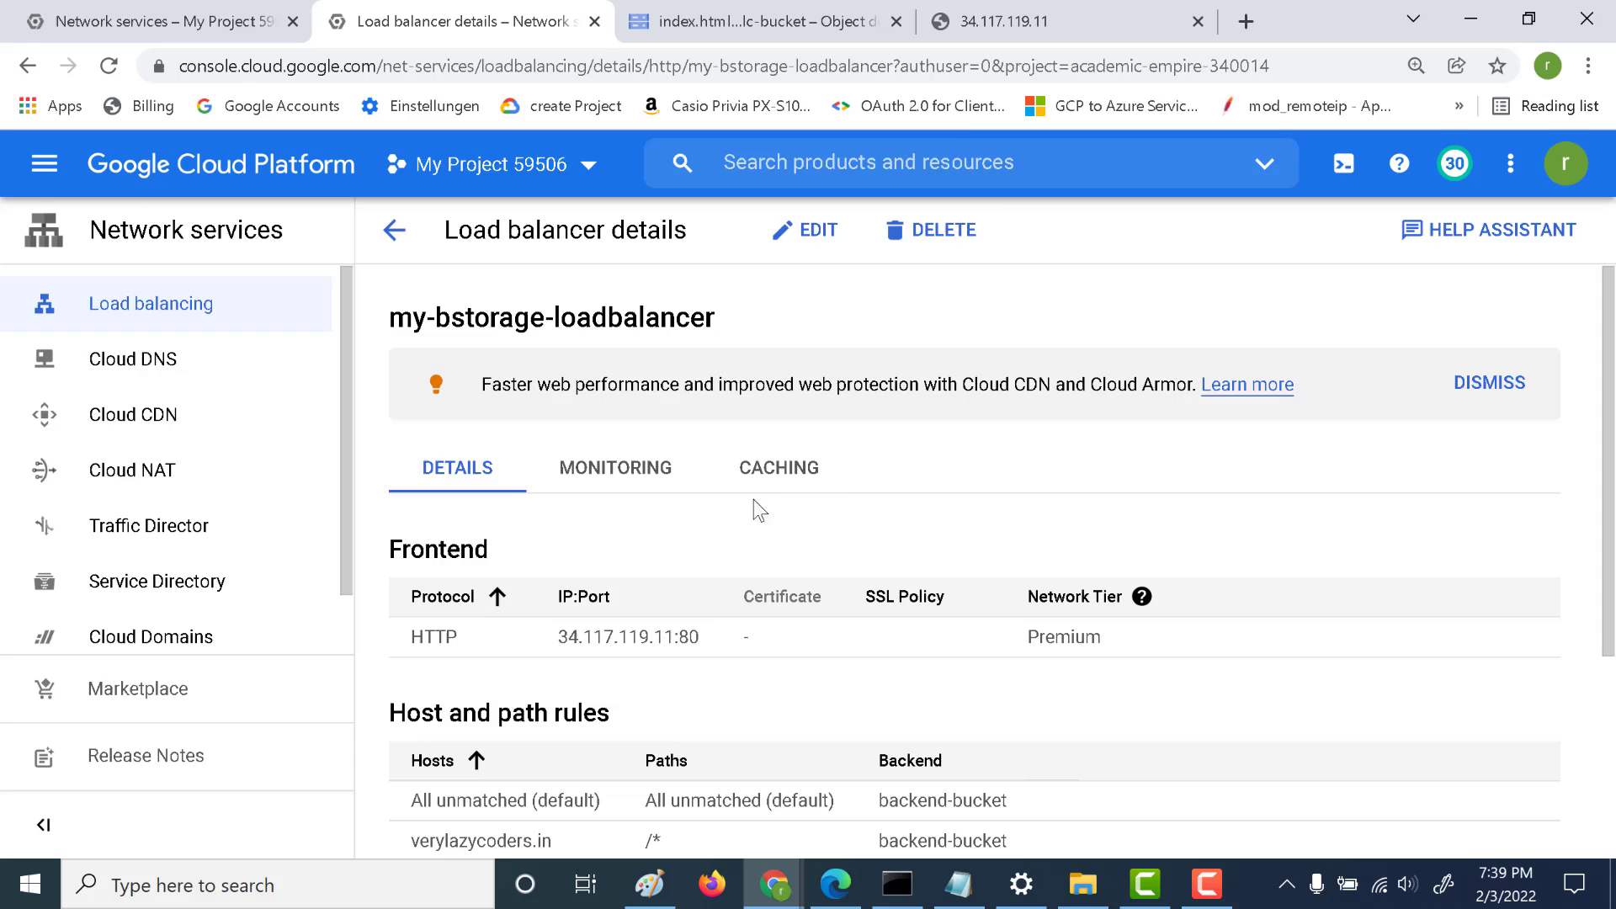
pyautogui.click(1053, 22)
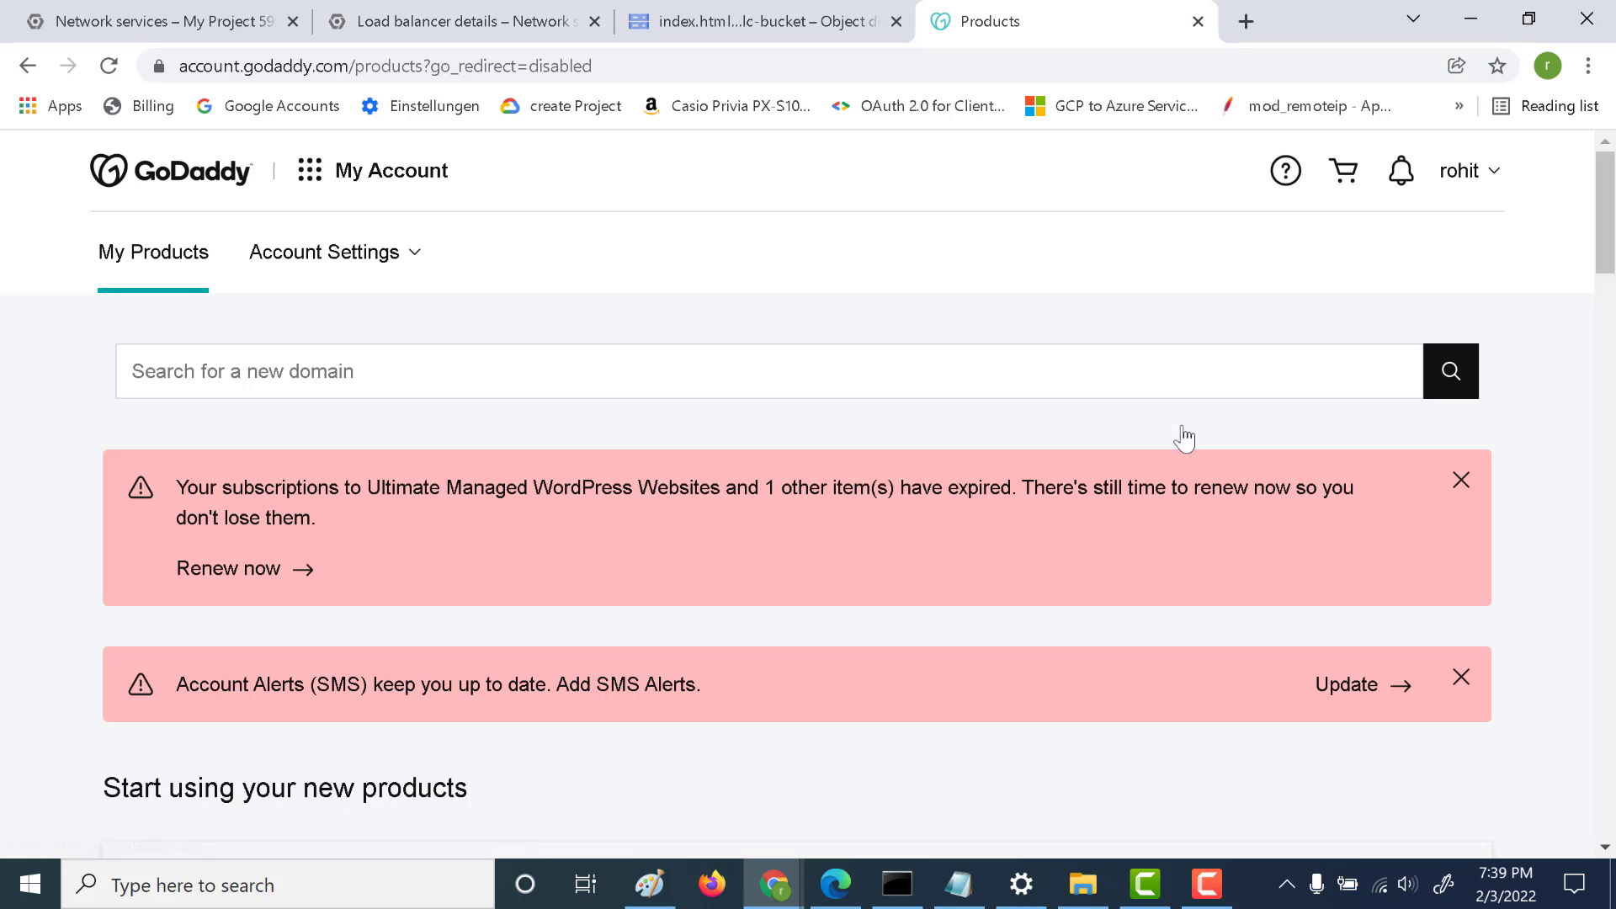
# - From My Products, go to the DNS records of verylazycoders.in
pyautogui.scroll(-3)
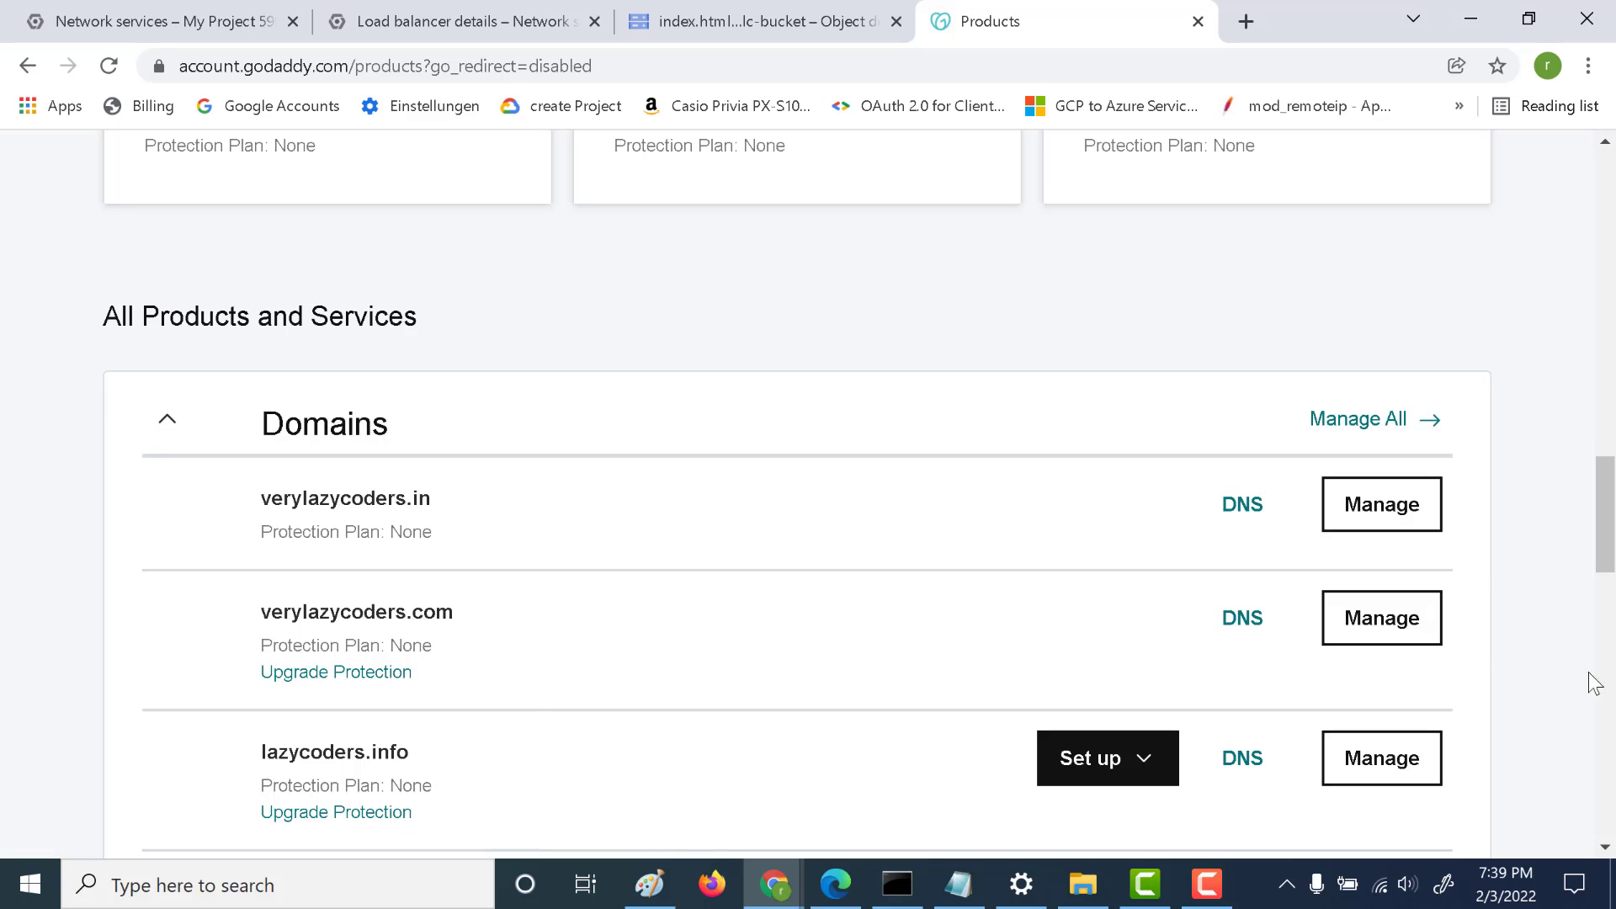
pyautogui.click(1242, 505)
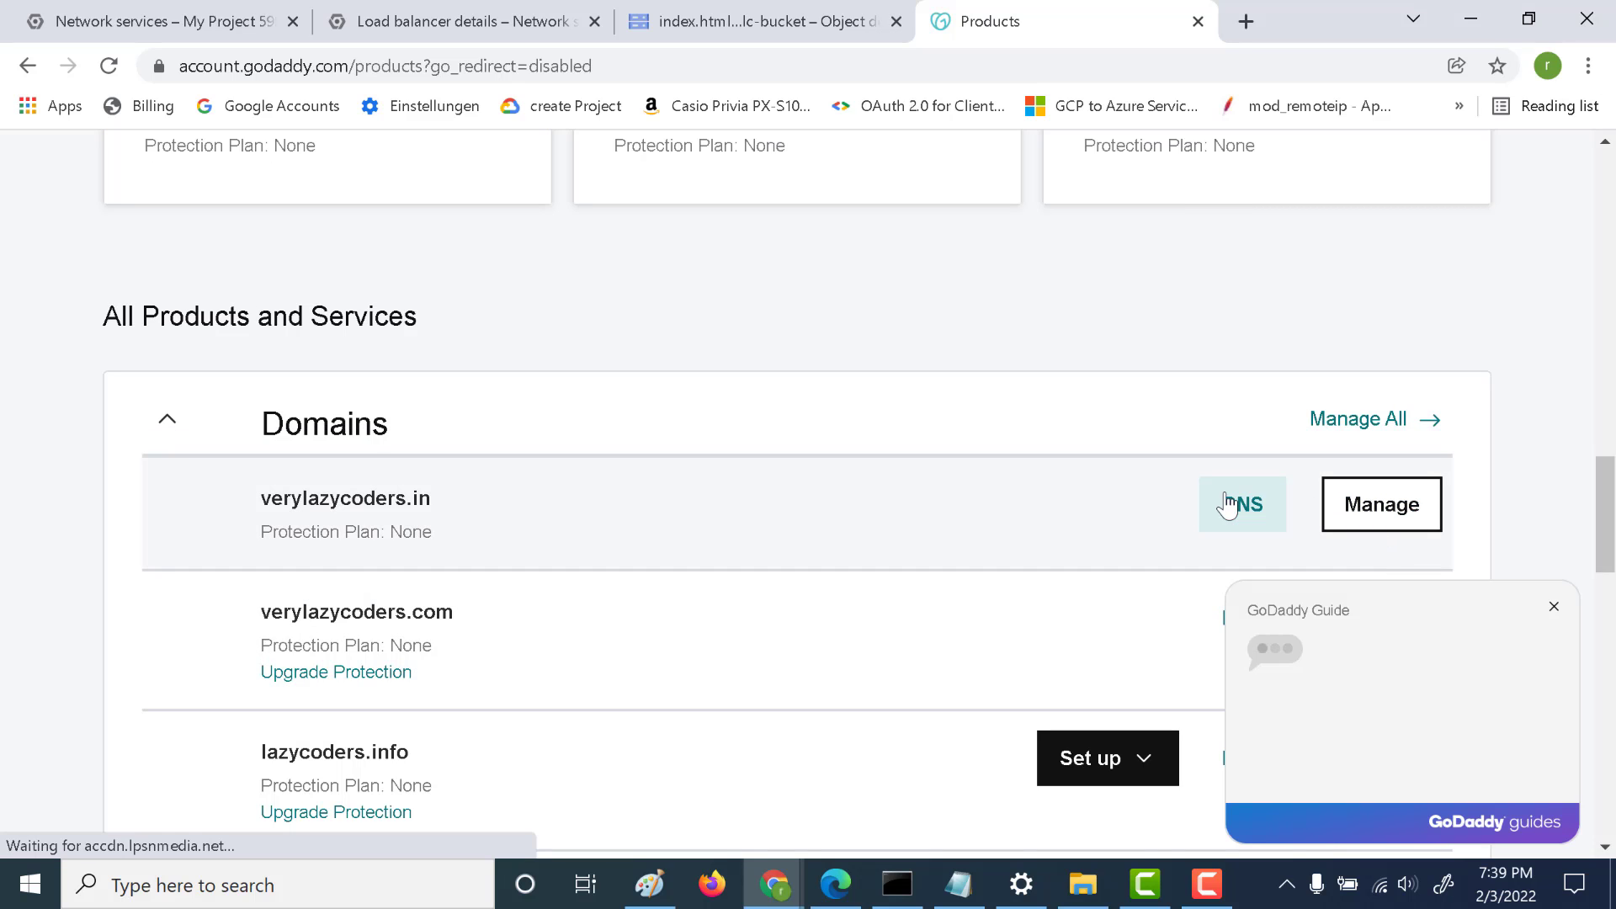
pyautogui.click(1242, 505)
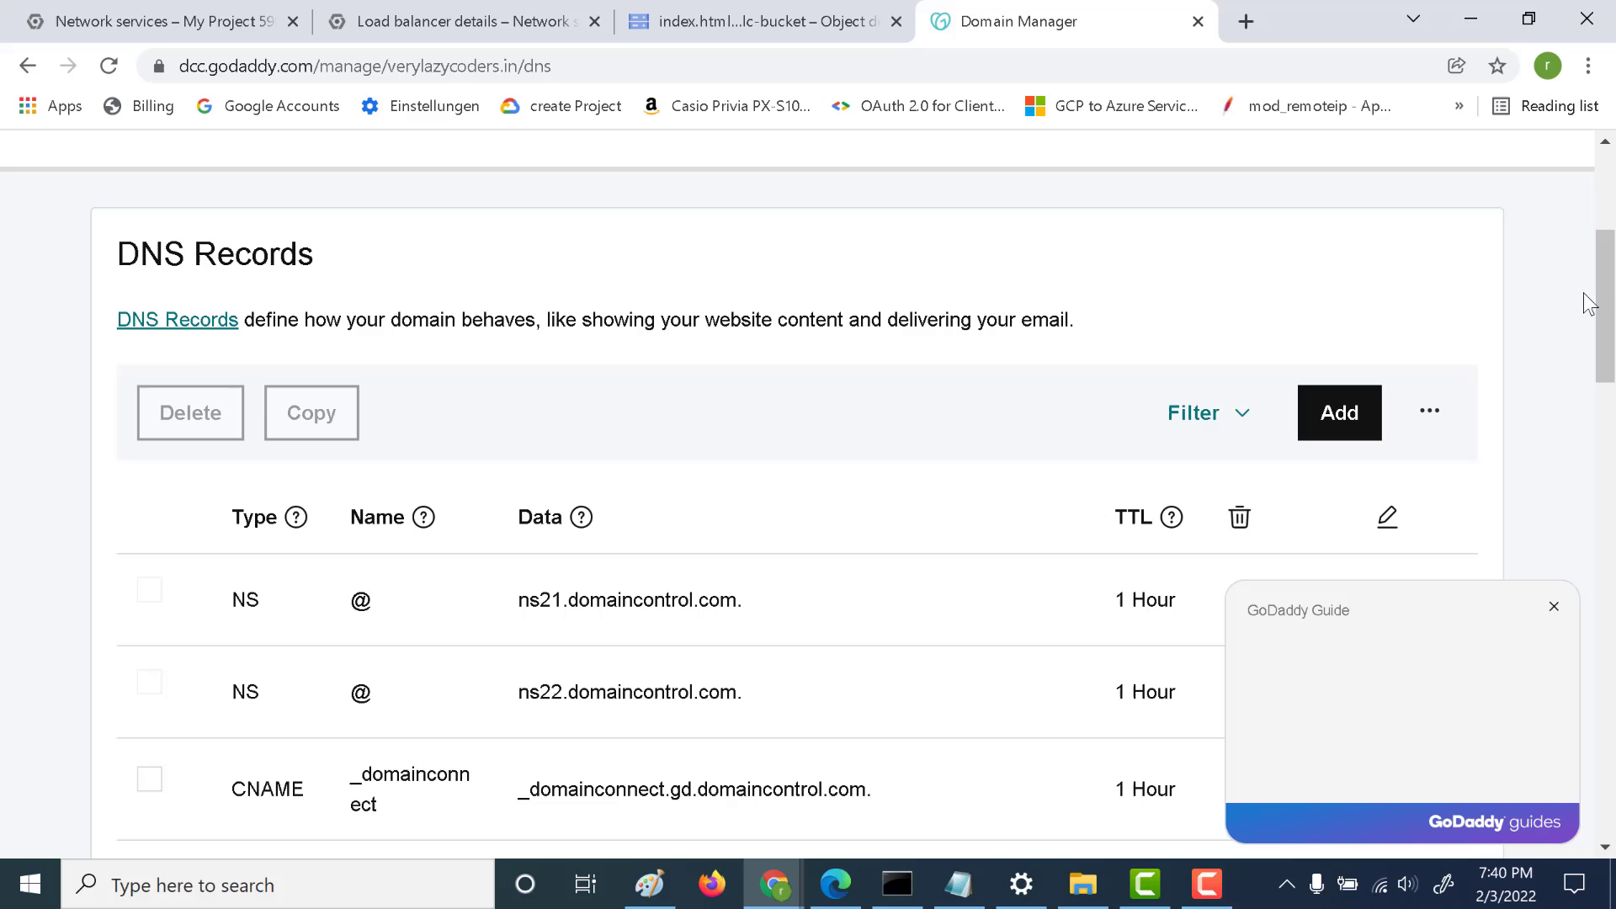
# - Fill in a new A record: name @, value 34.117.119.11, default TTL
pyautogui.click(1340, 413)
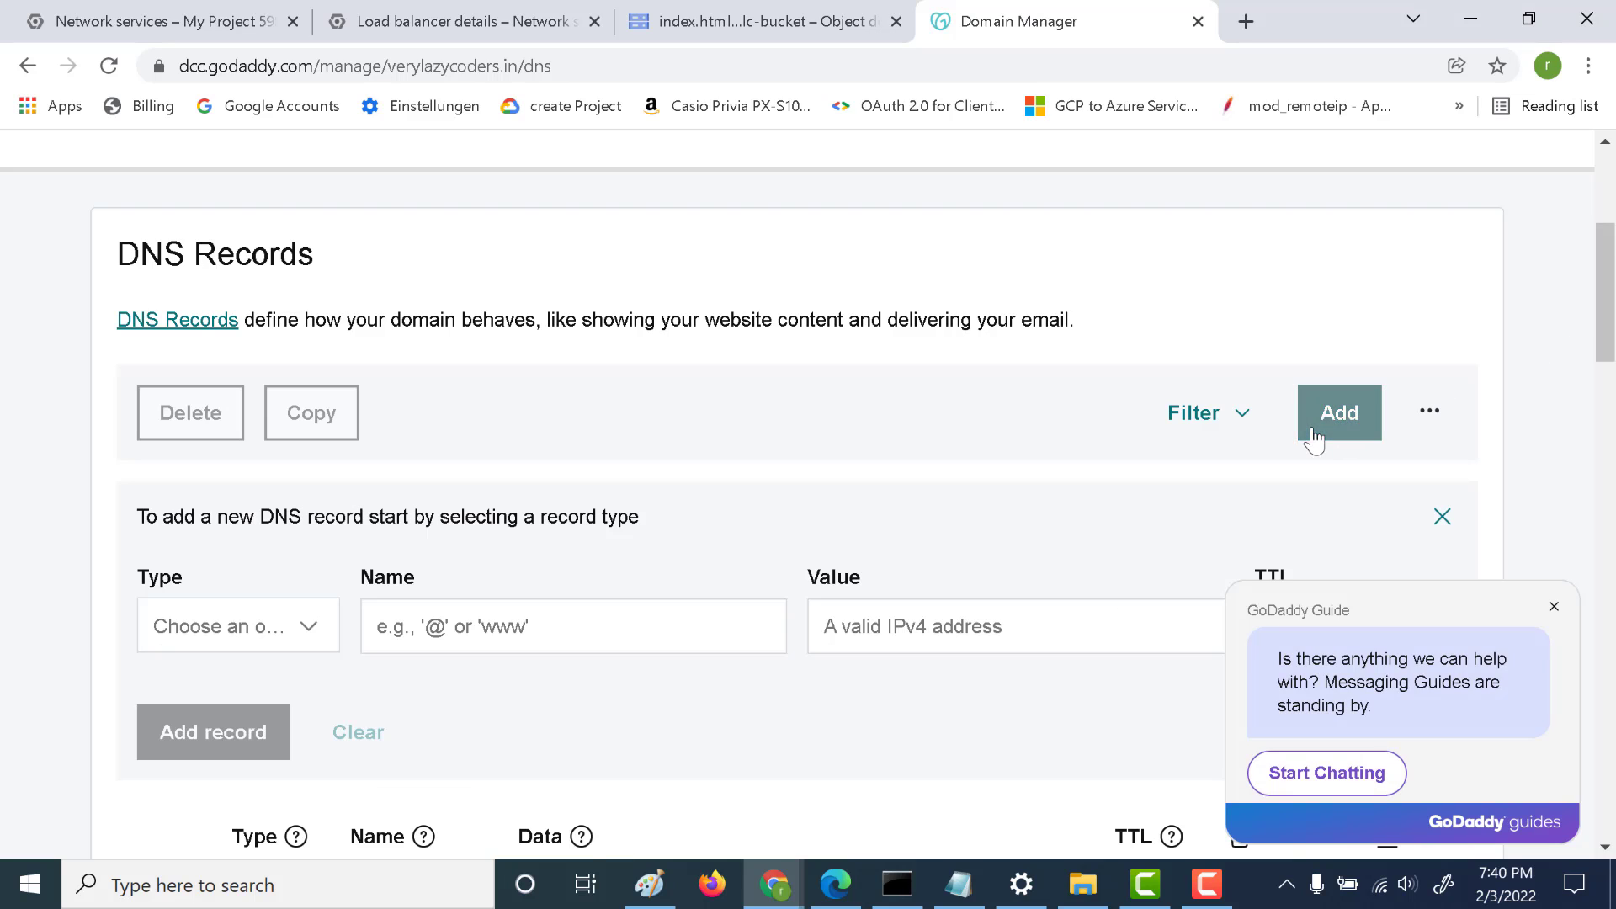
pyautogui.click(239, 625)
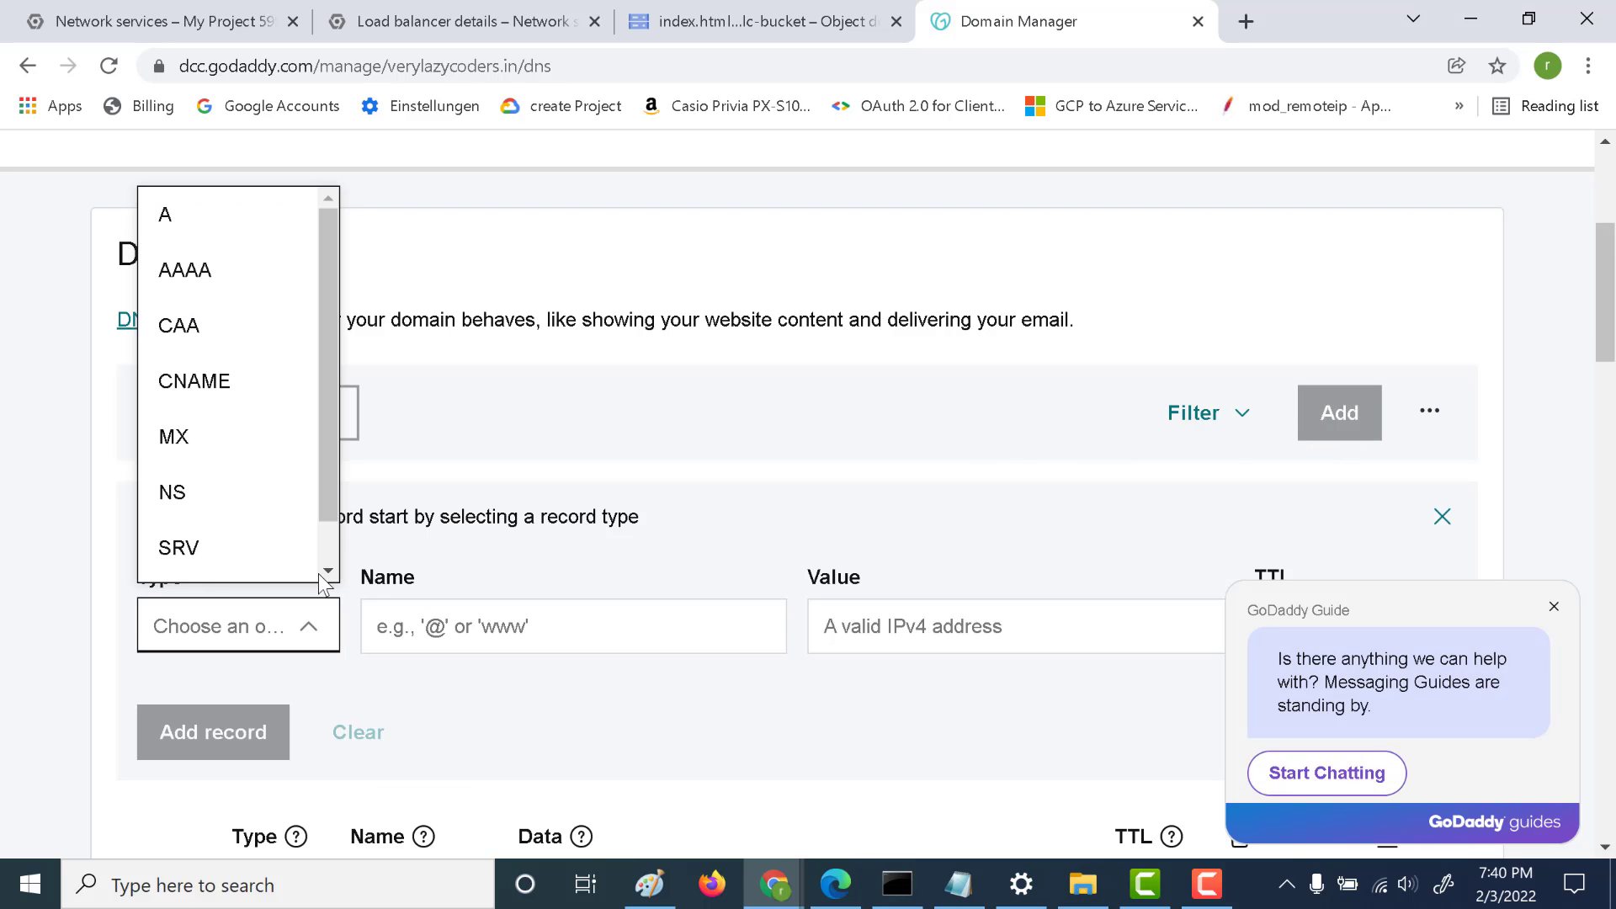
pyautogui.click(165, 216)
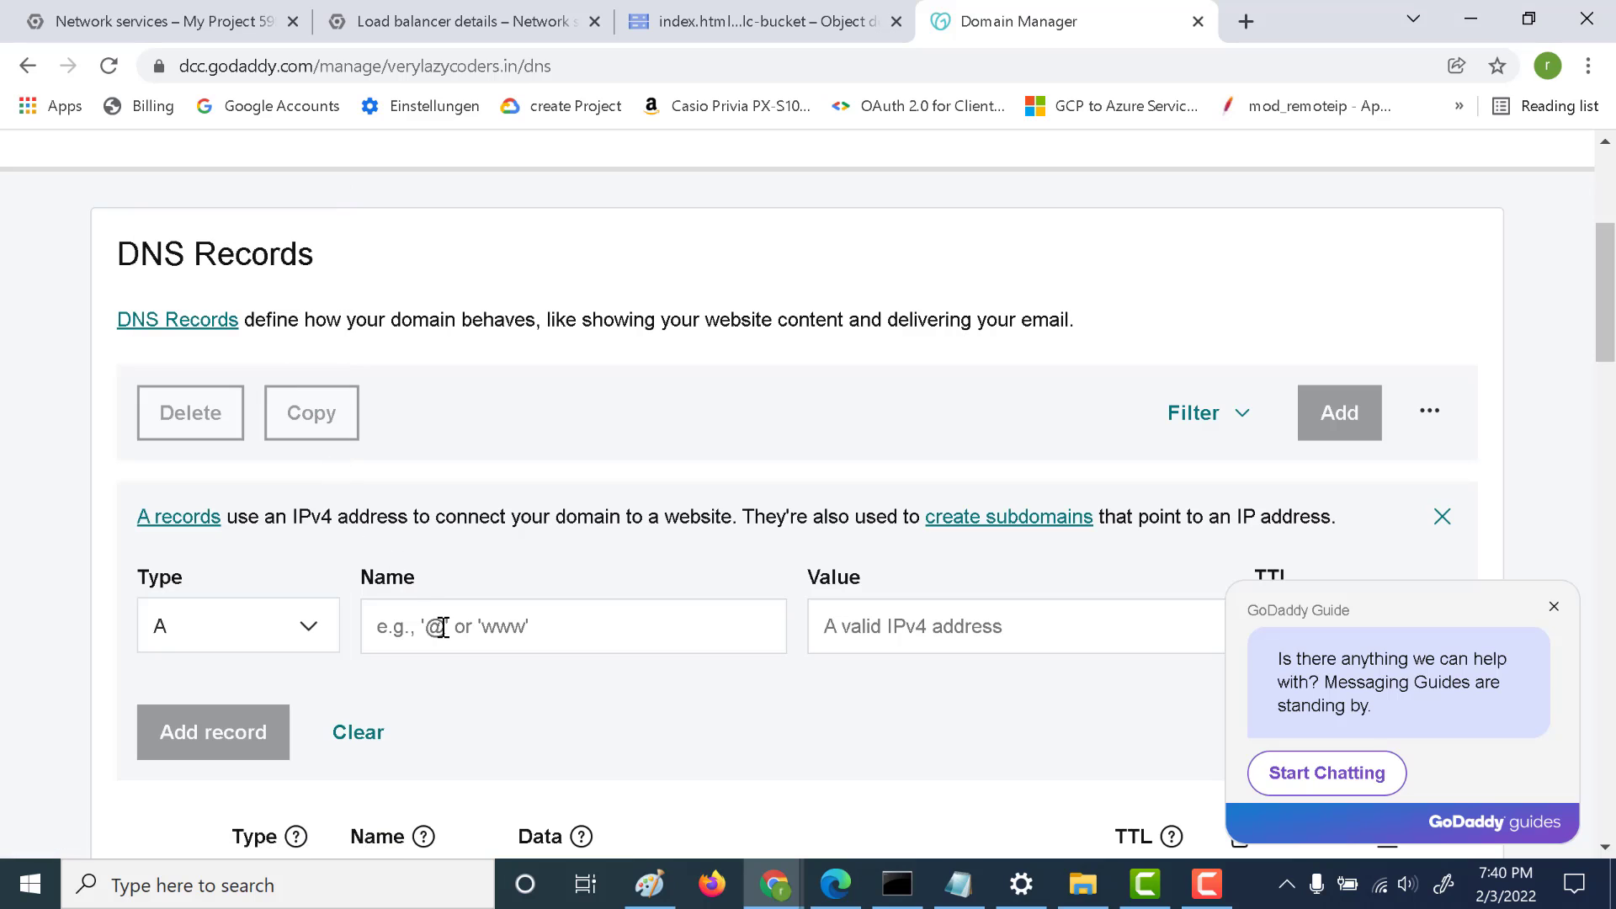
pyautogui.click(572, 624)
pyautogui.write('34.117.119.11')
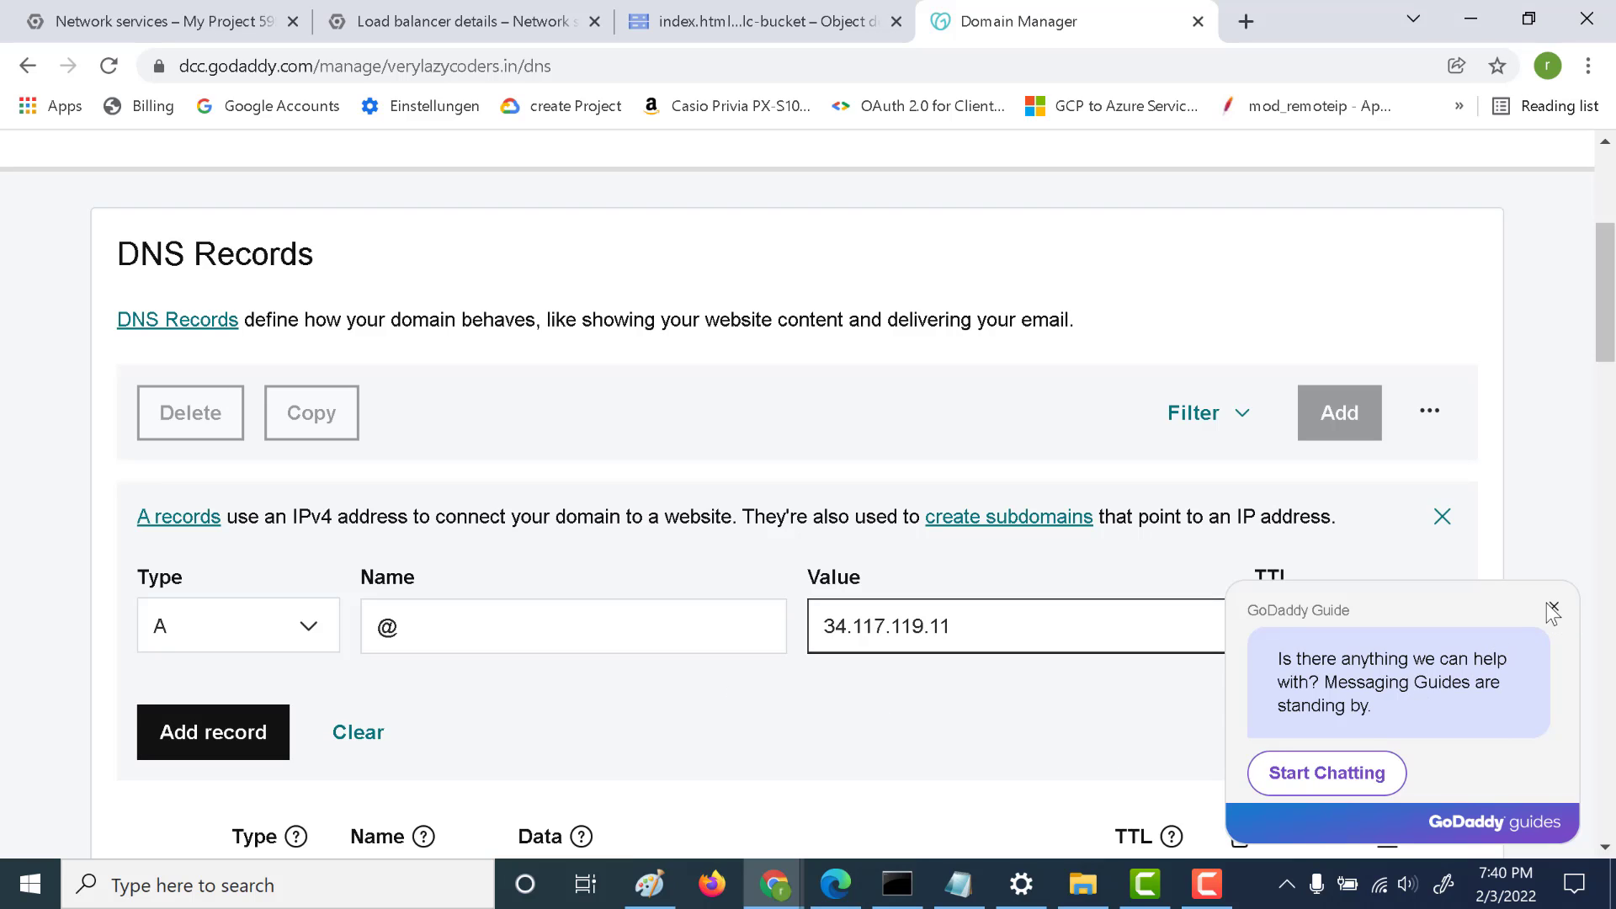
pyautogui.click(1554, 606)
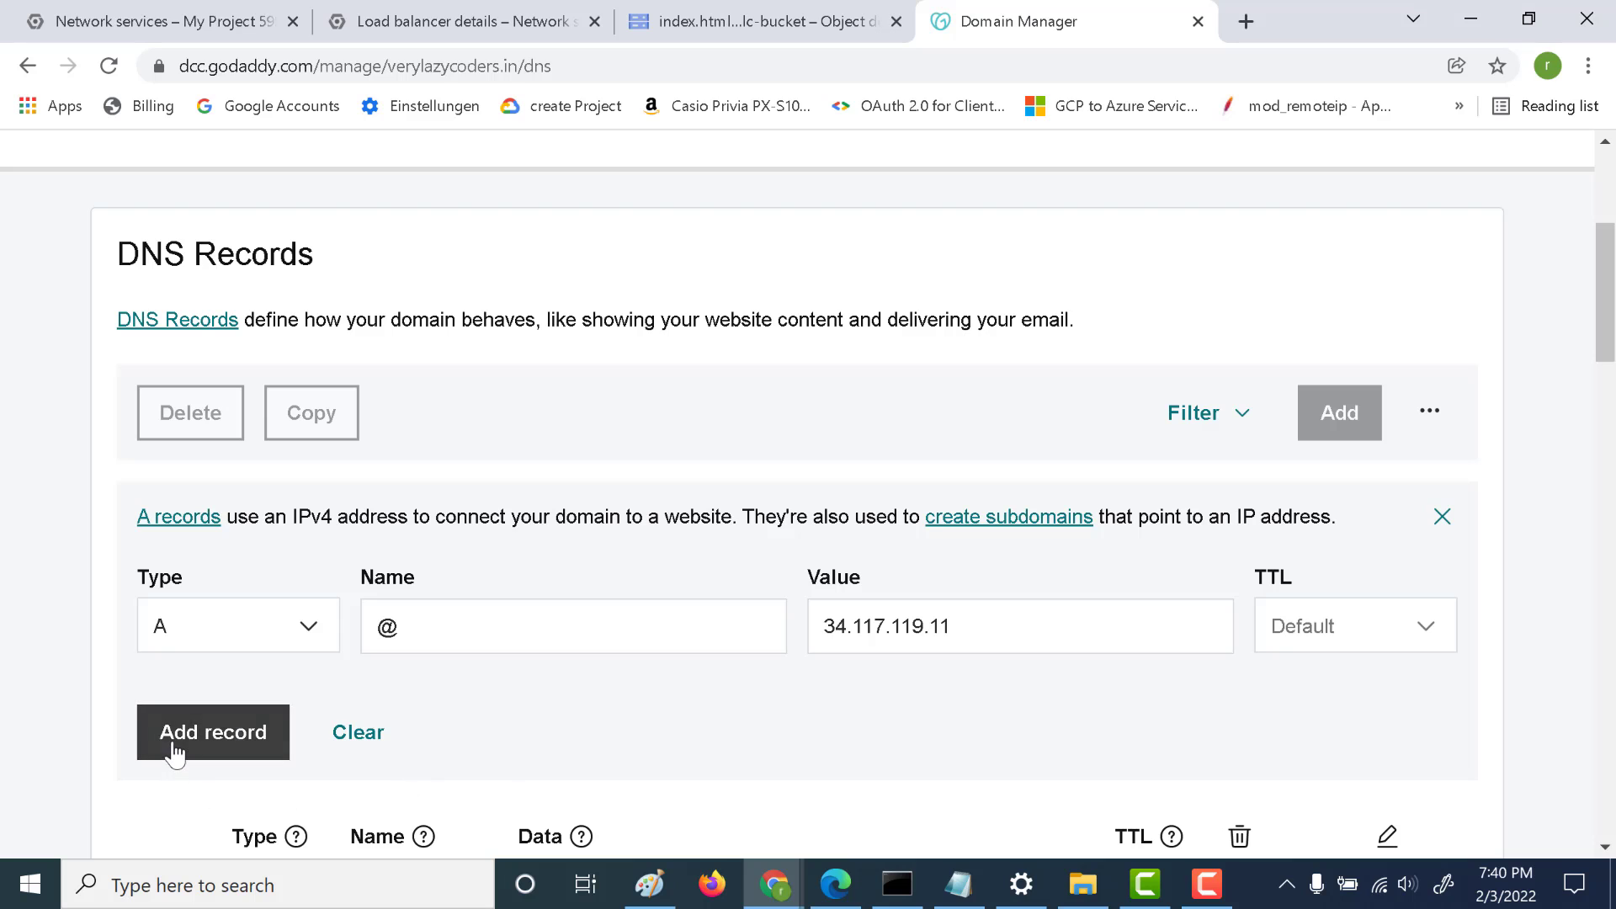
# - Add the A record @ → 34.117.119.11 and dismiss the Success notice
pyautogui.click(212, 733)
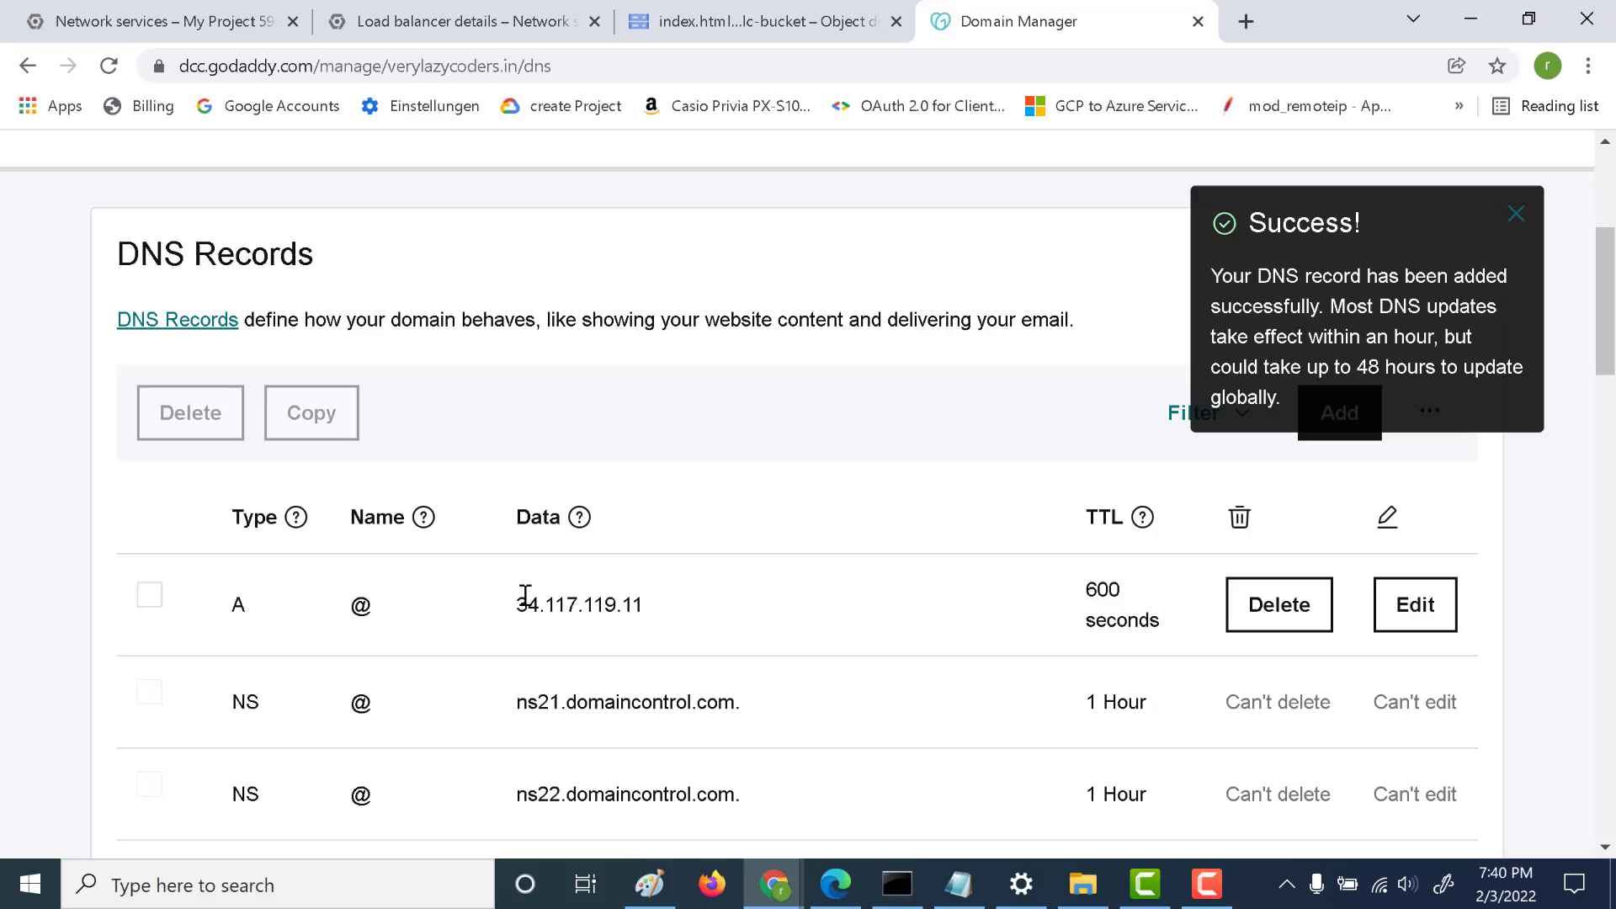
pyautogui.click(1516, 214)
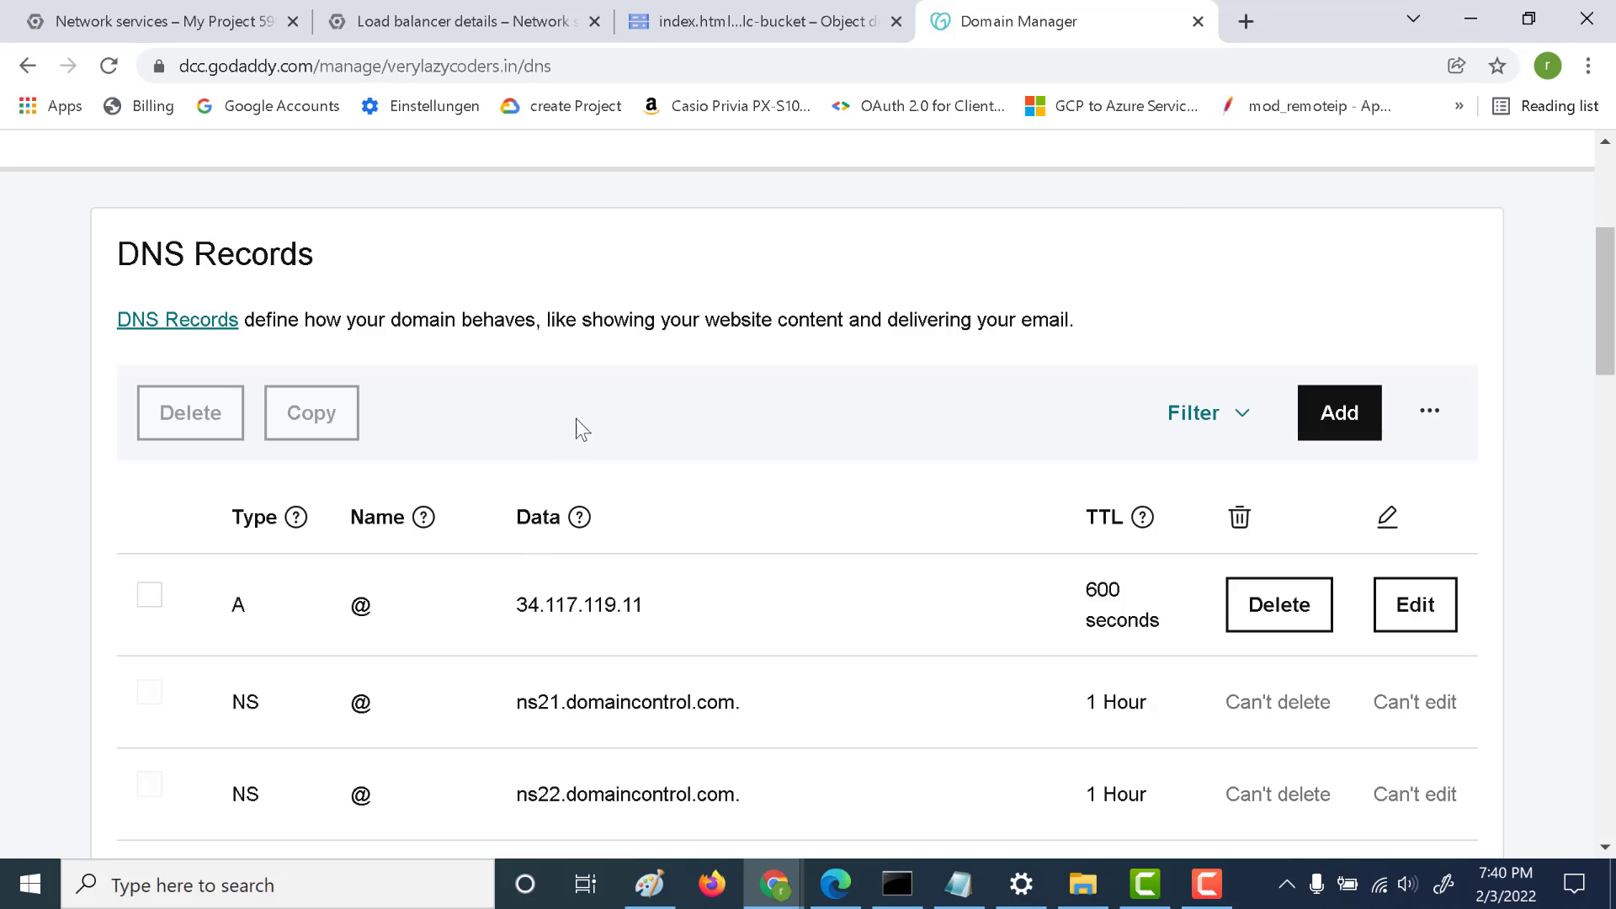
pyautogui.moveTo(580, 384)
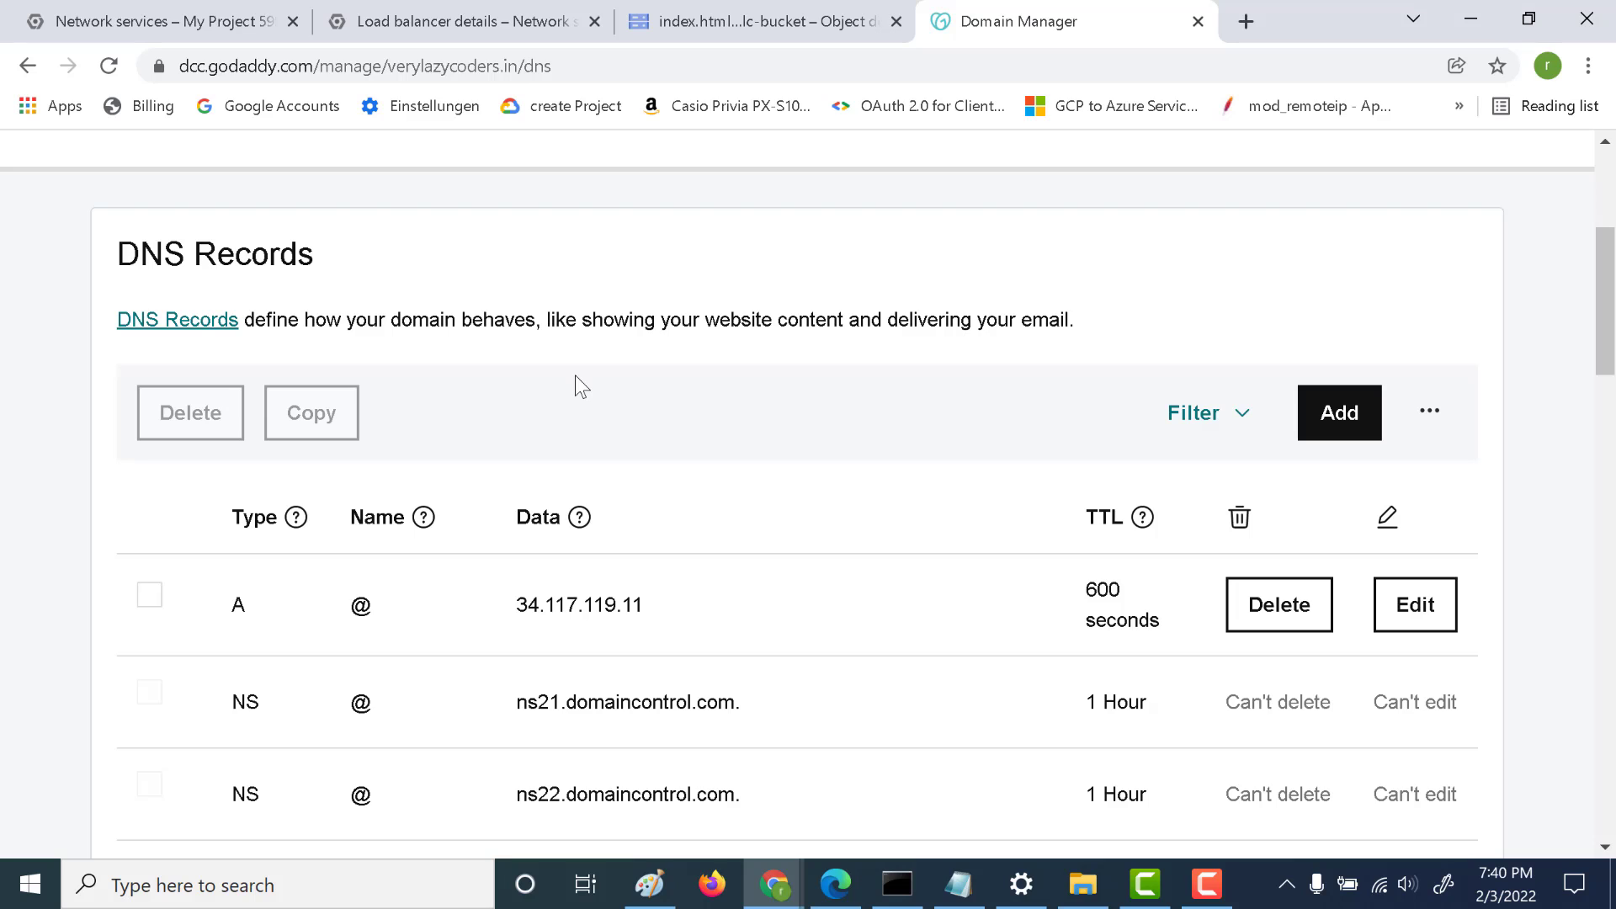
pyautogui.moveTo(1238, 763)
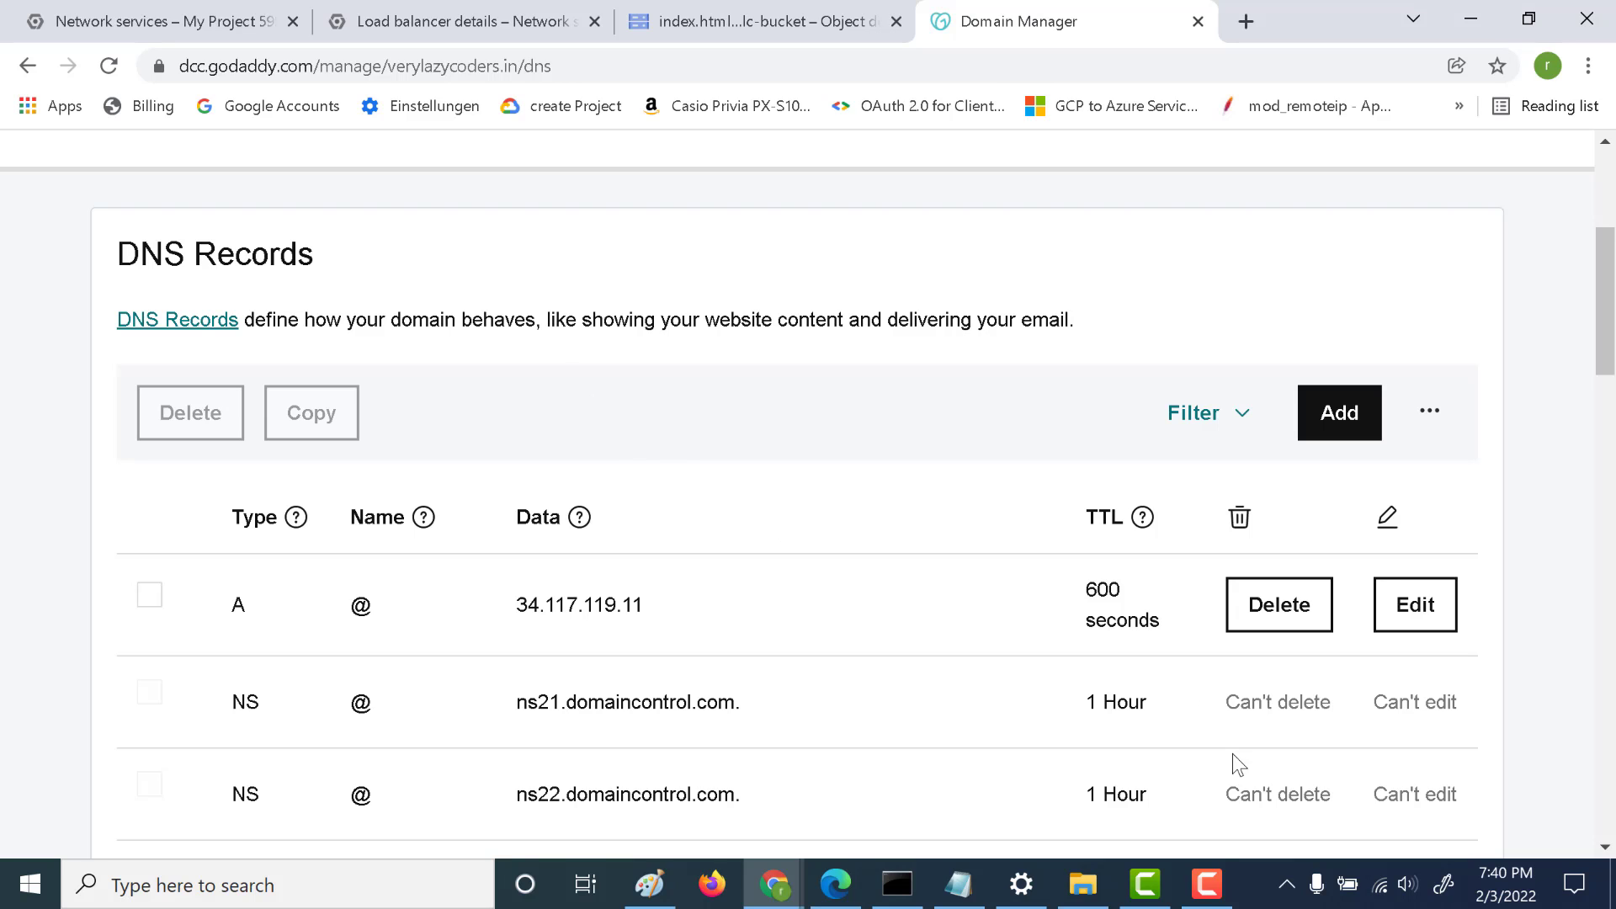